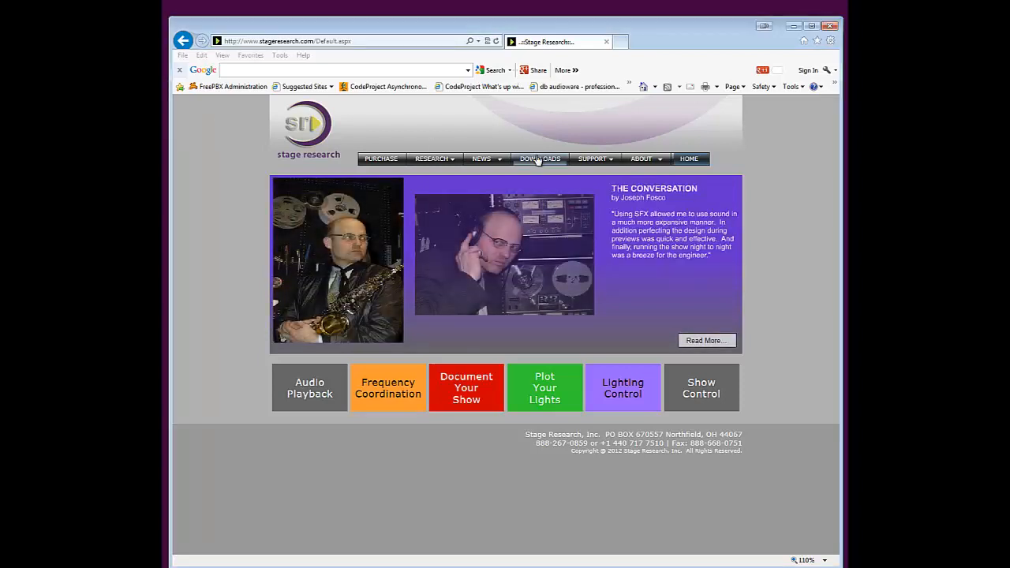
Download Video101Manager_Setup1.1.3.0.exe from Stage Research's SFX 6 Extensions and run it
left_click(538, 158)
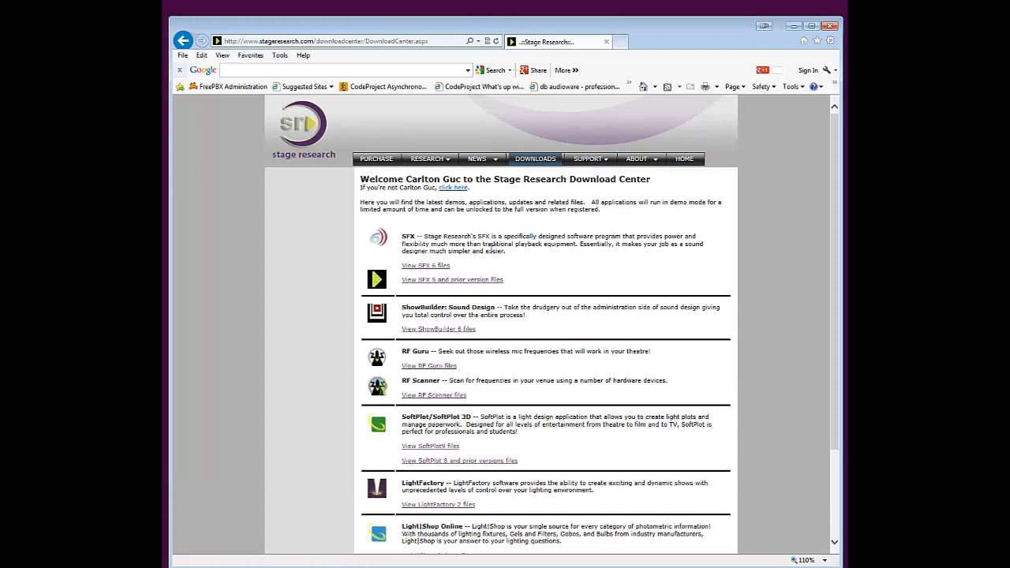
left_click(425, 265)
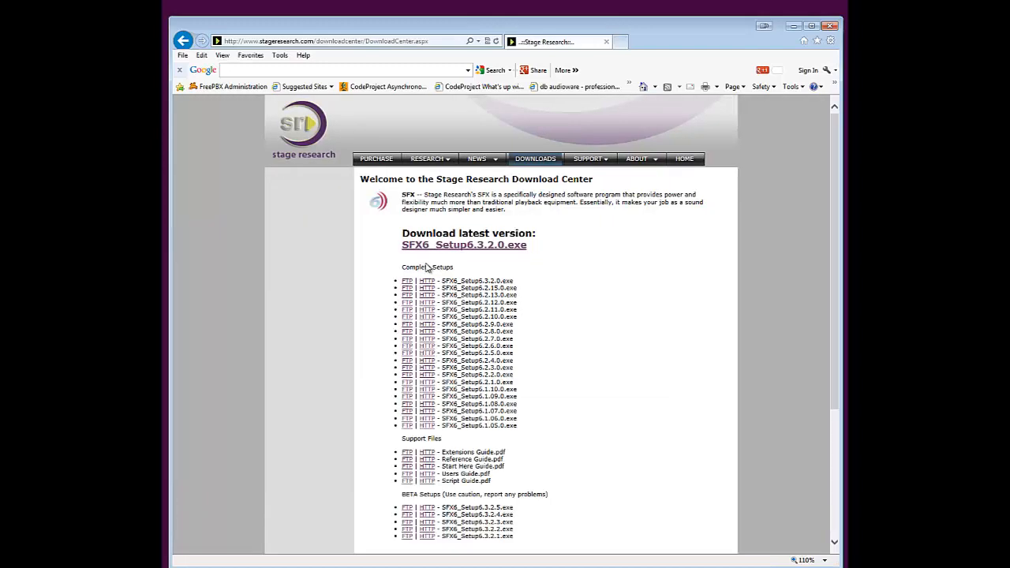
scroll("down", 3)
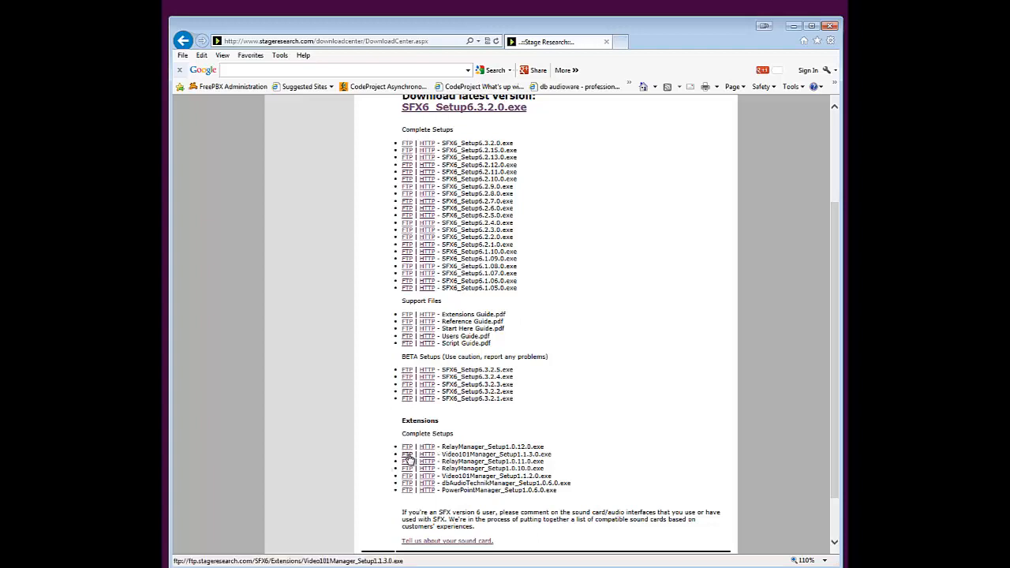
left_click(407, 454)
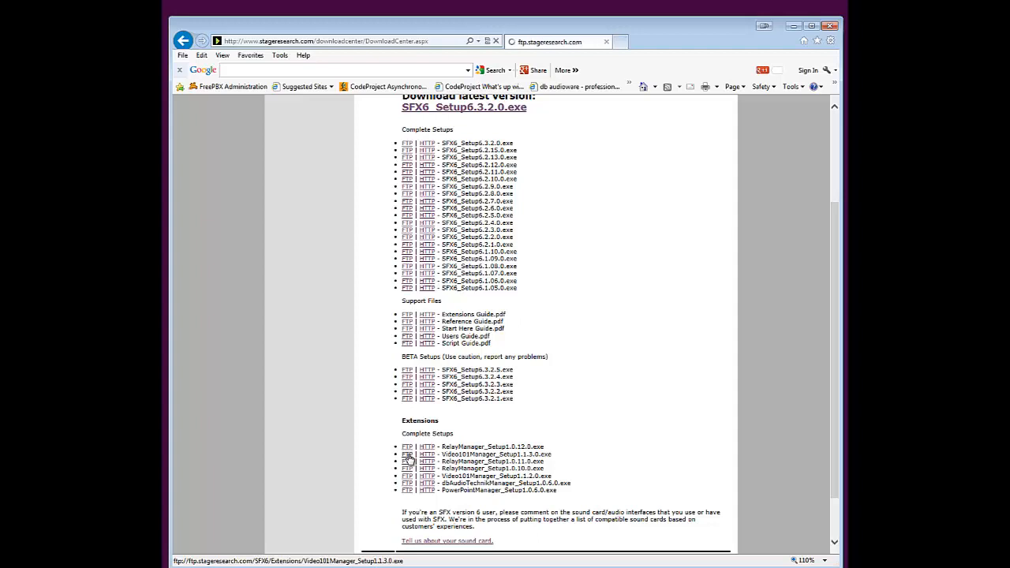
left_click(407, 453)
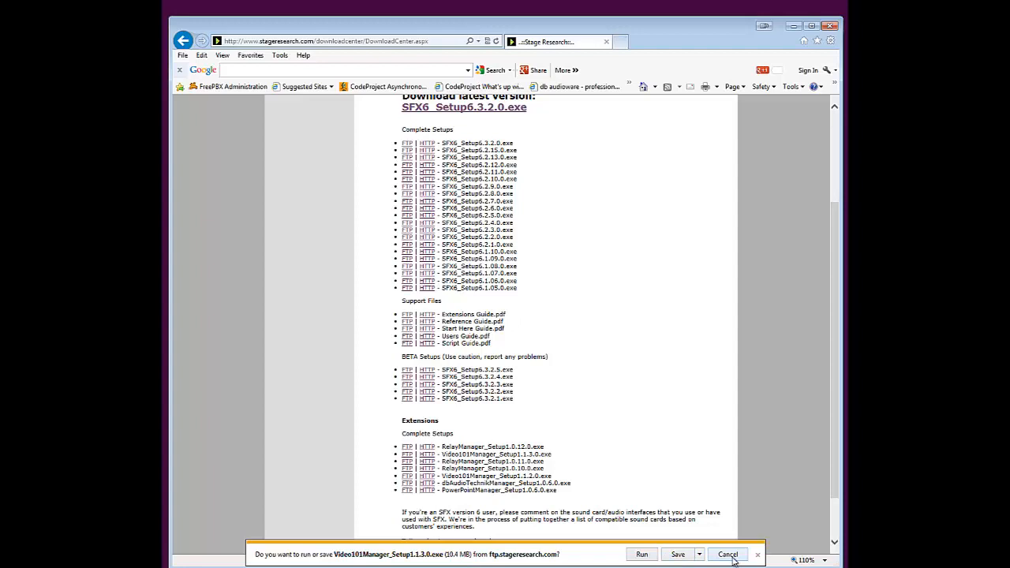
left_click(676, 553)
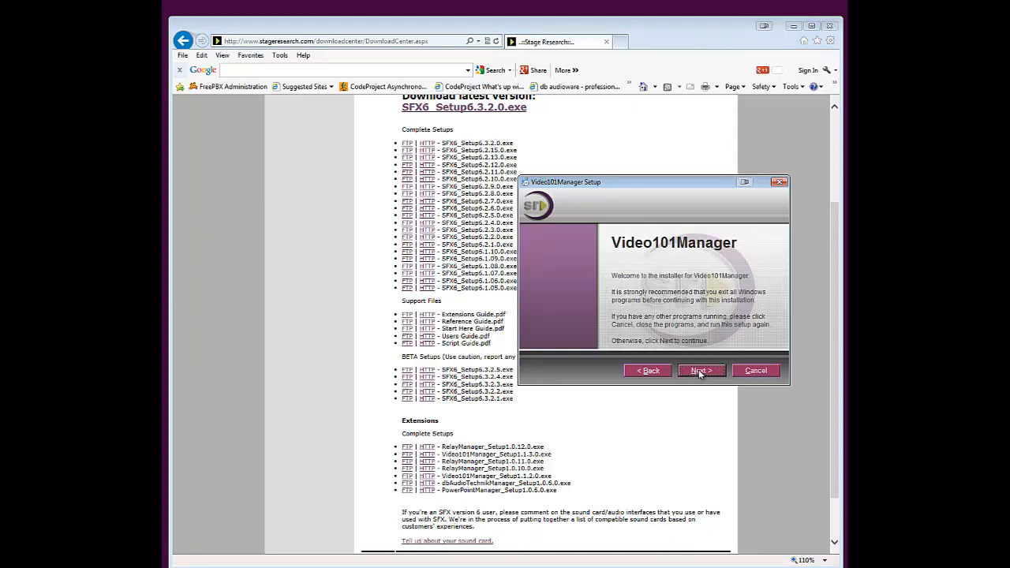
Install Video101Manager into the default Stage Research folder and finish the wizard
left_click(700, 370)
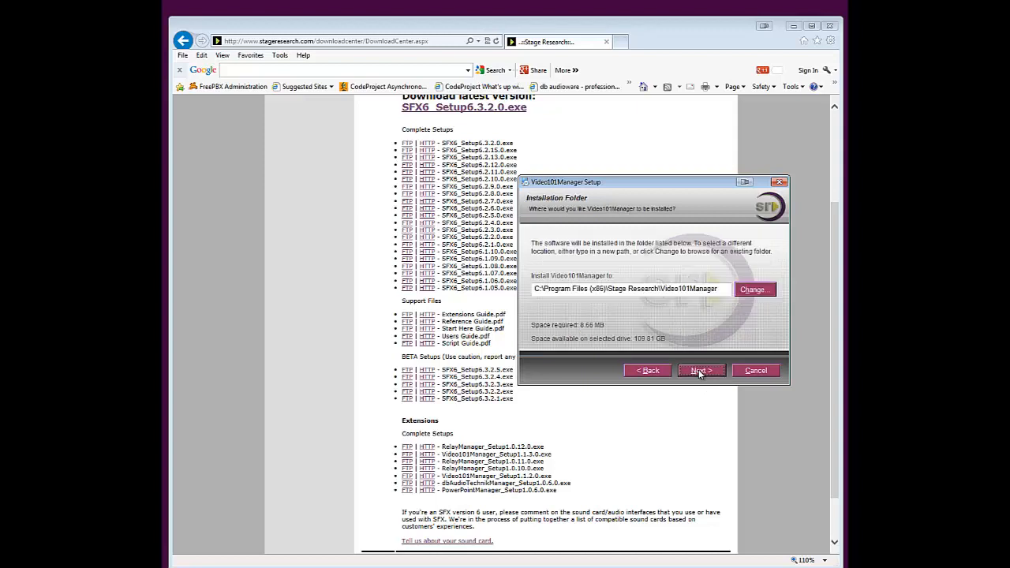
left_click(700, 370)
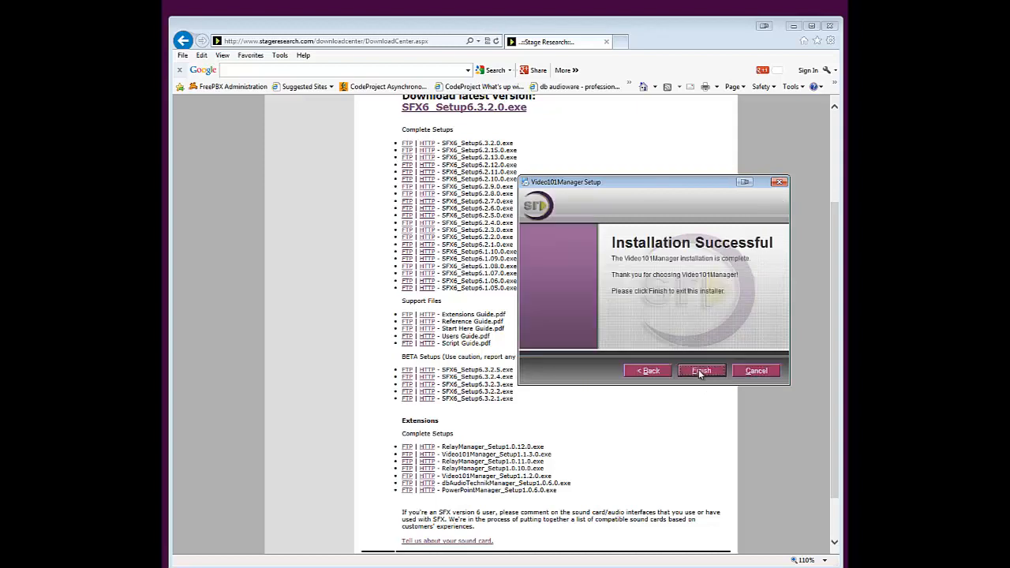
left_click(701, 370)
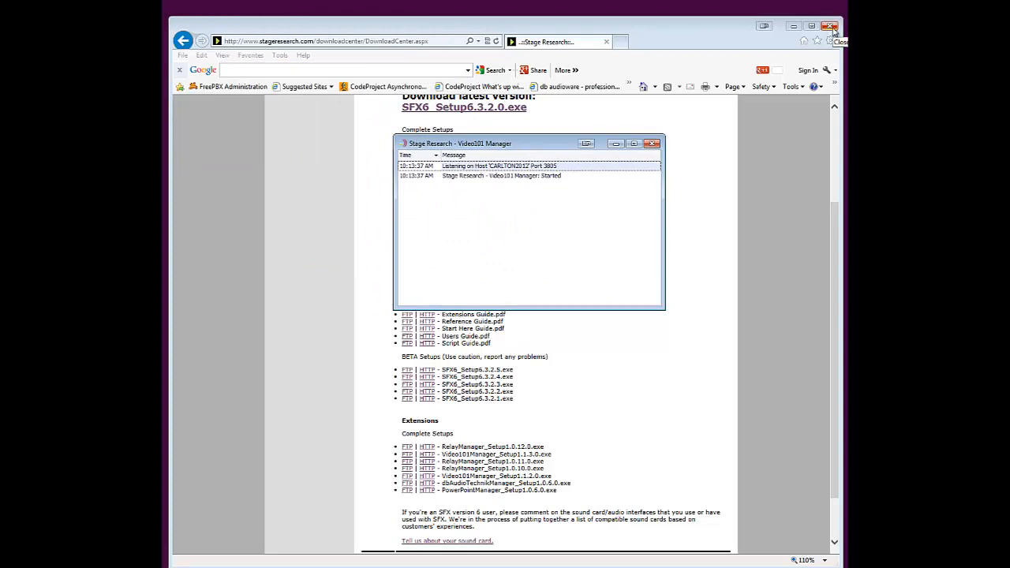
Close Internet Explorer and move the Video101 Manager window to the upper right
left_click(831, 26)
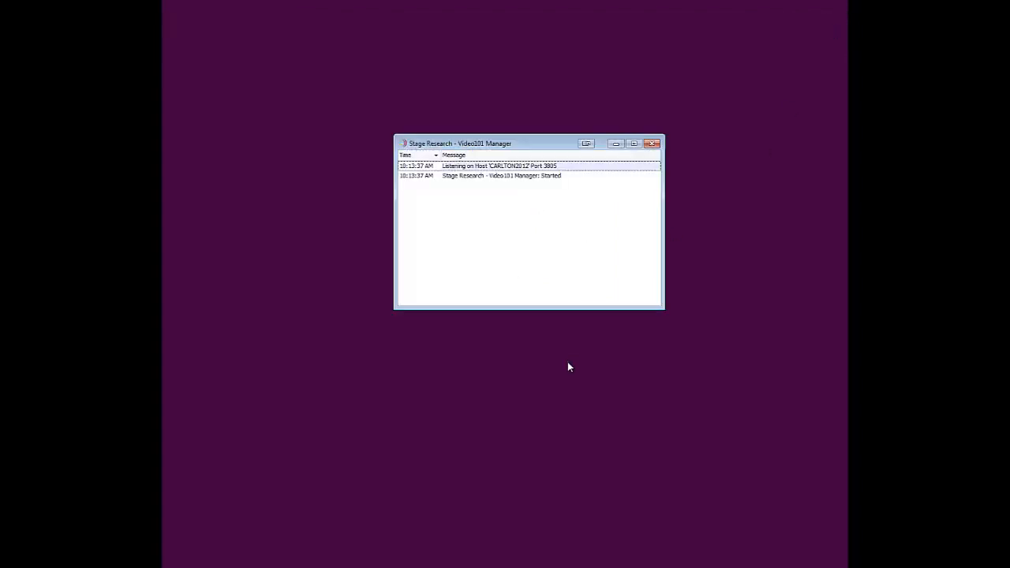
mouse_move(560, 153)
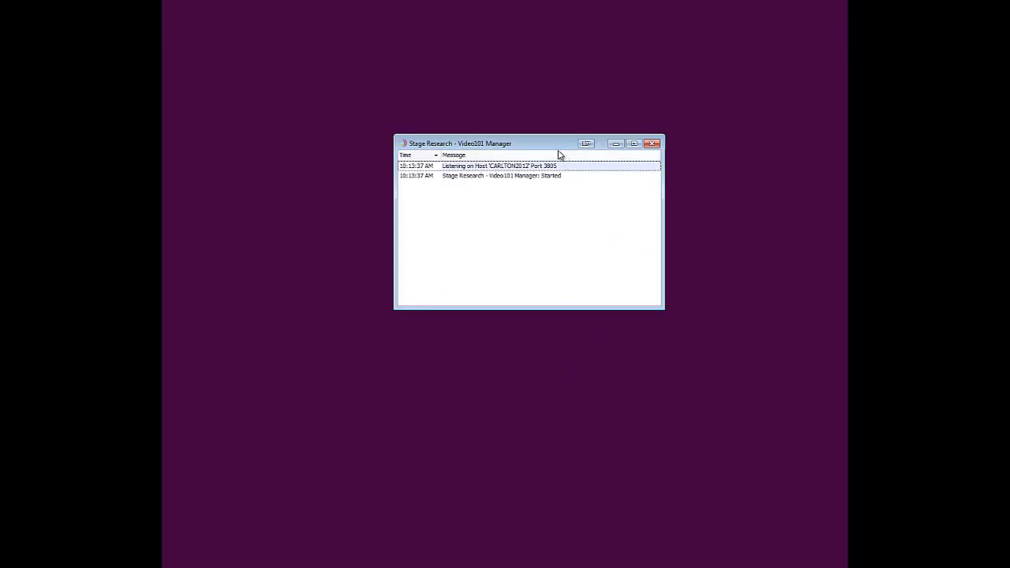
left_click_drag(458, 143, 588, 70)
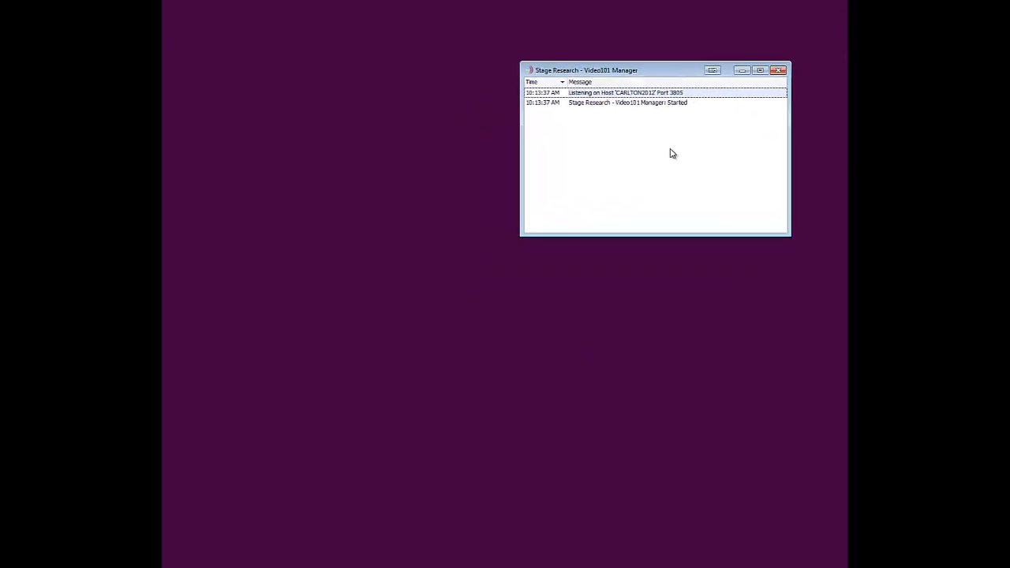
mouse_move(675, 162)
type("o")
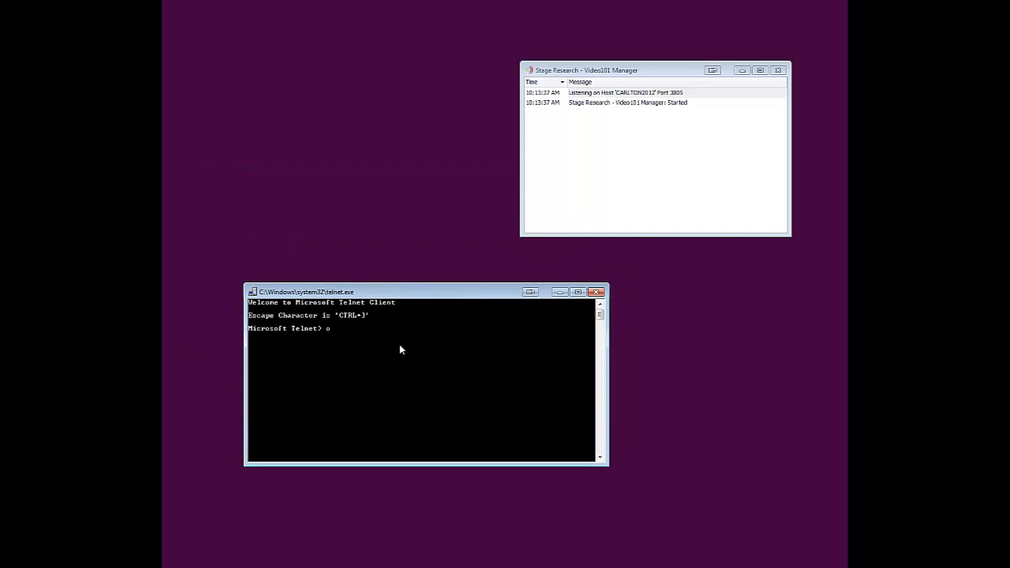
Connect Telnet to Video101 Manager with 'open localhost 3805'
type("pen loca")
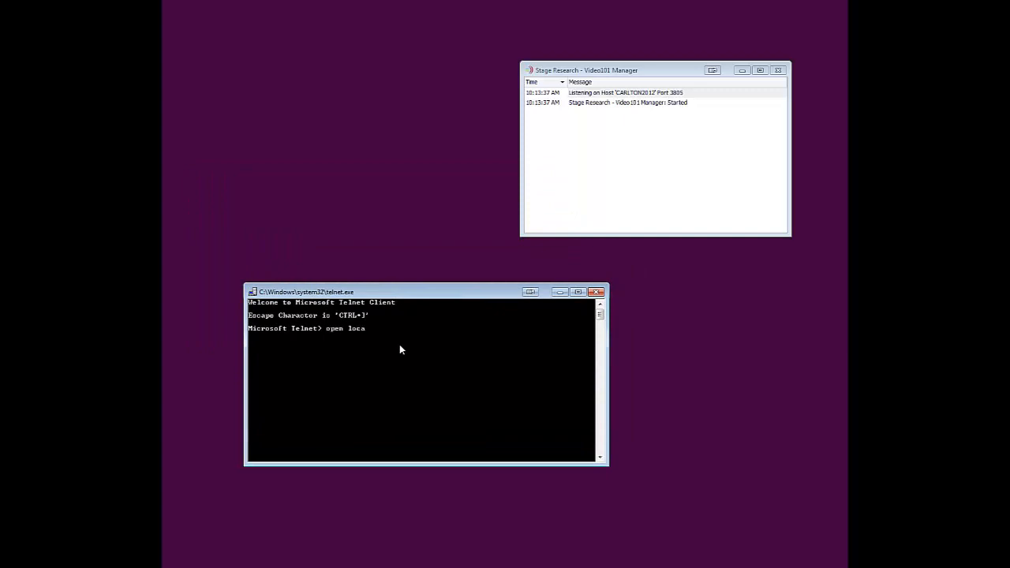
type("lhost 3")
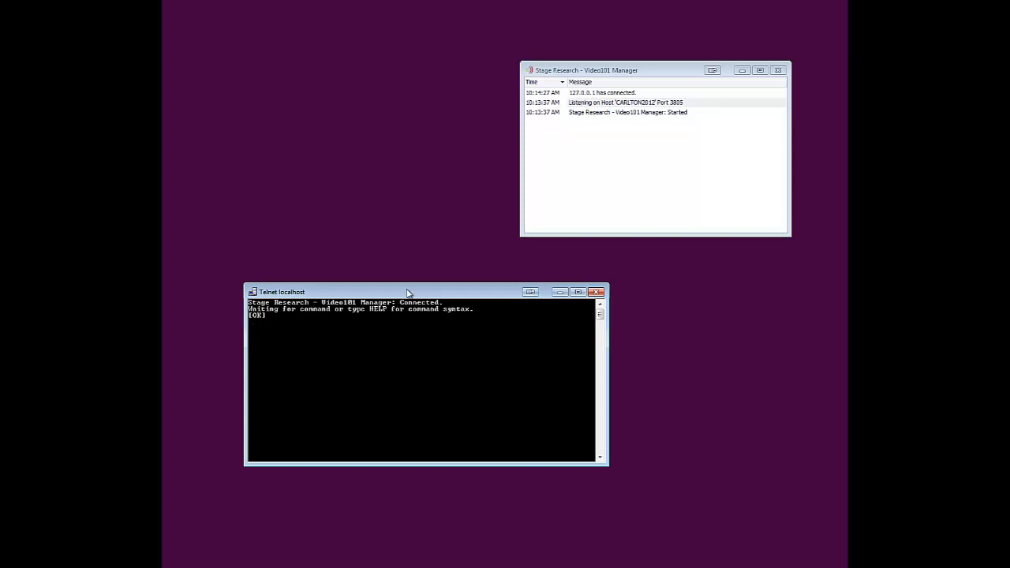
mouse_move(294, 336)
type("?")
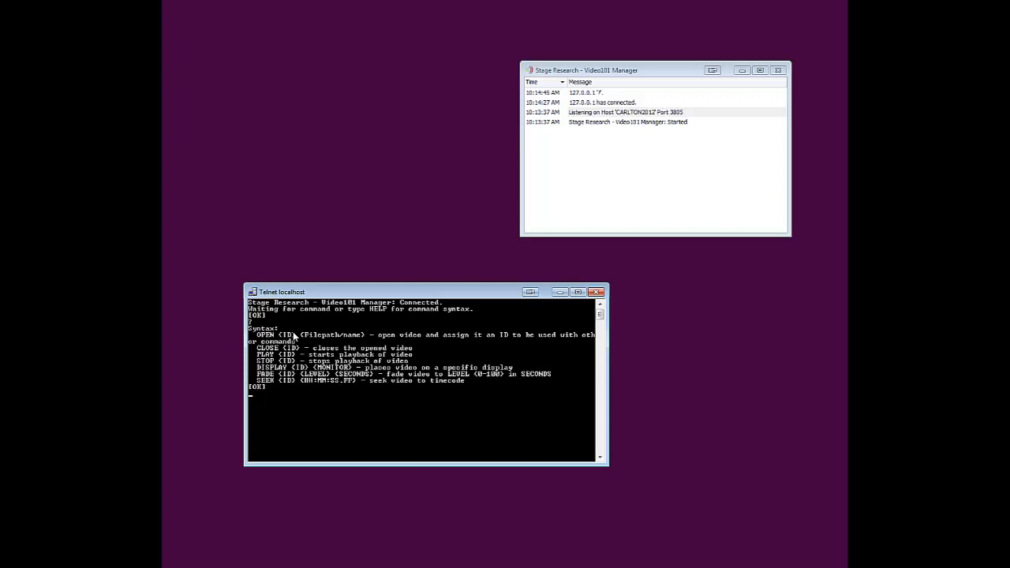
Open c:\videos\w.mpg as video ID 1 via Telnet, then enter 'play 1'
type("open")
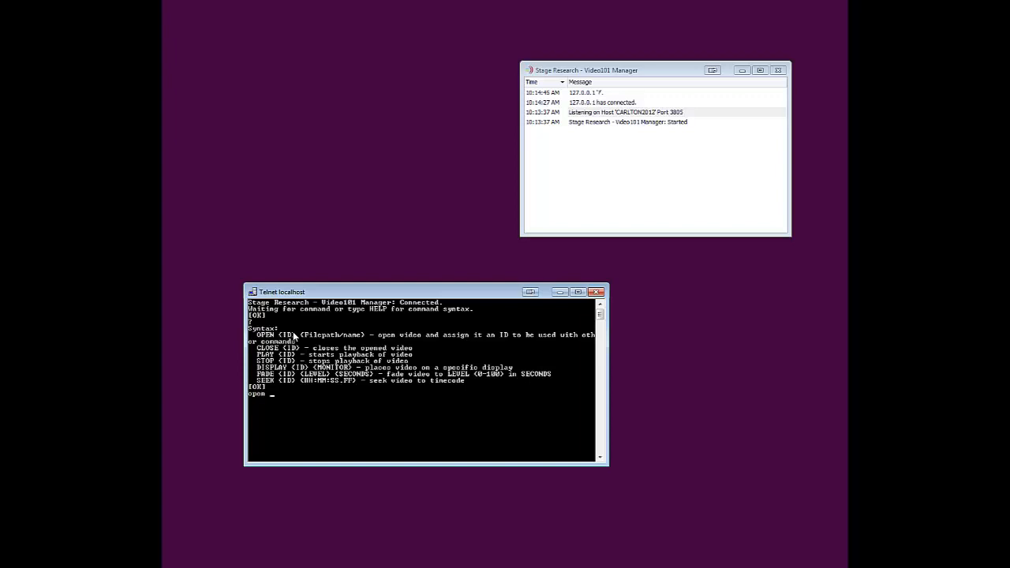
type("1 c:\\")
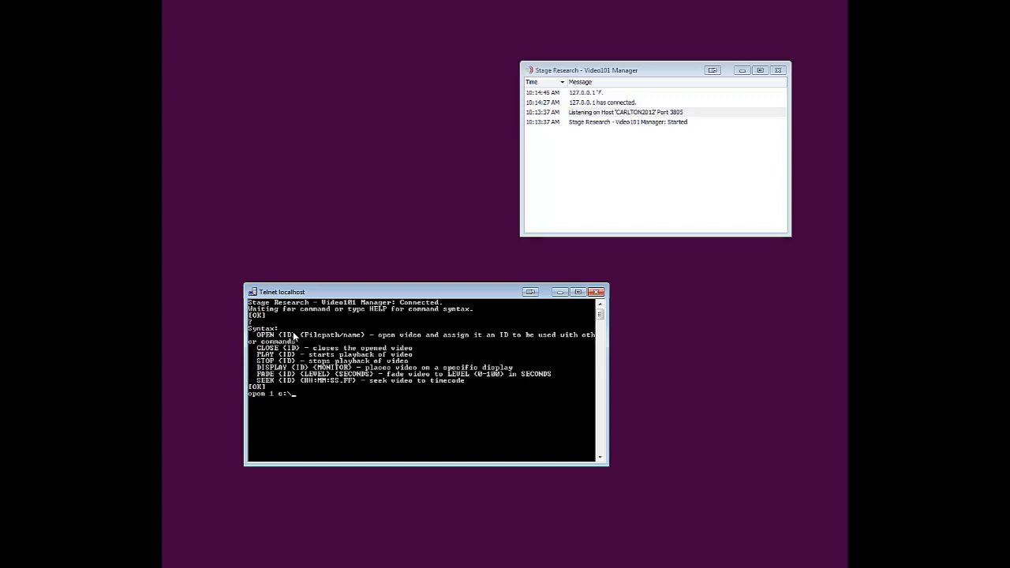
type("videos\\")
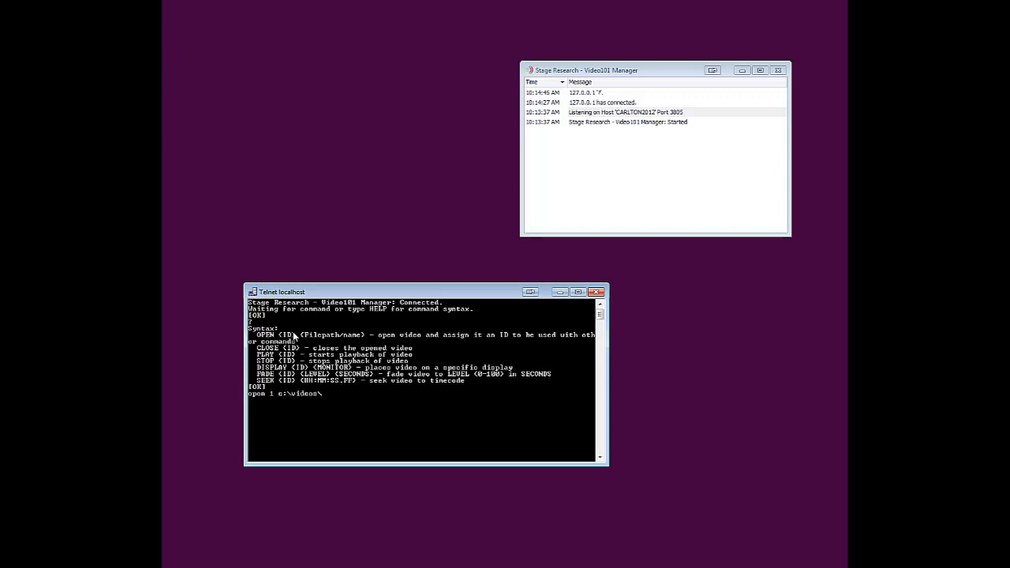
type("w.mpg")
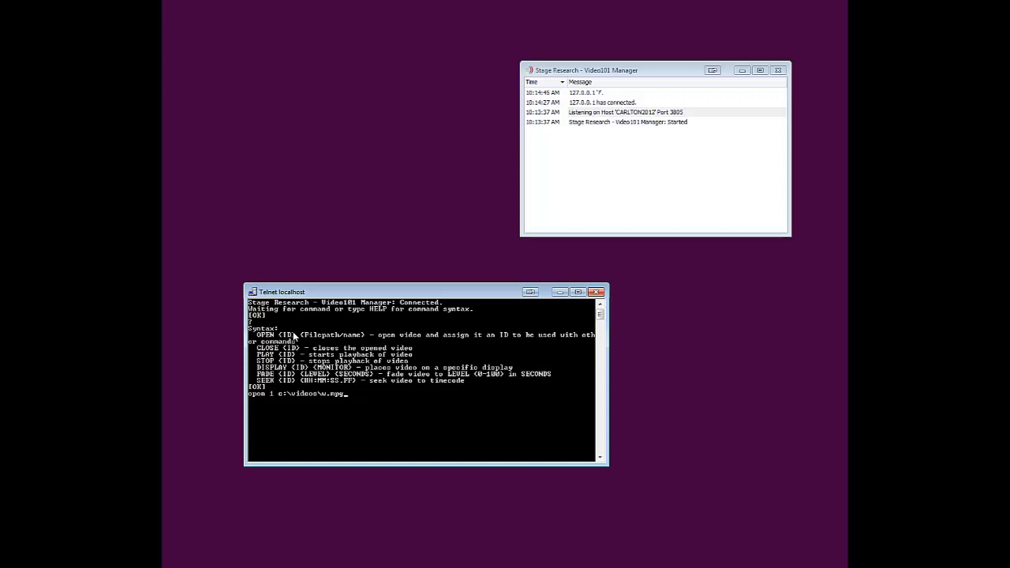
key("enter")
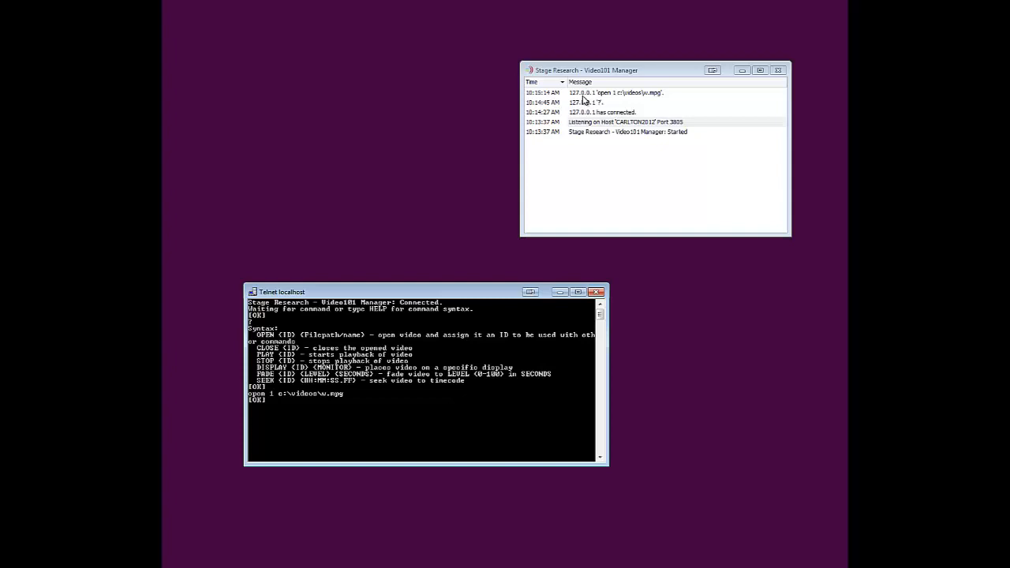
mouse_move(609, 100)
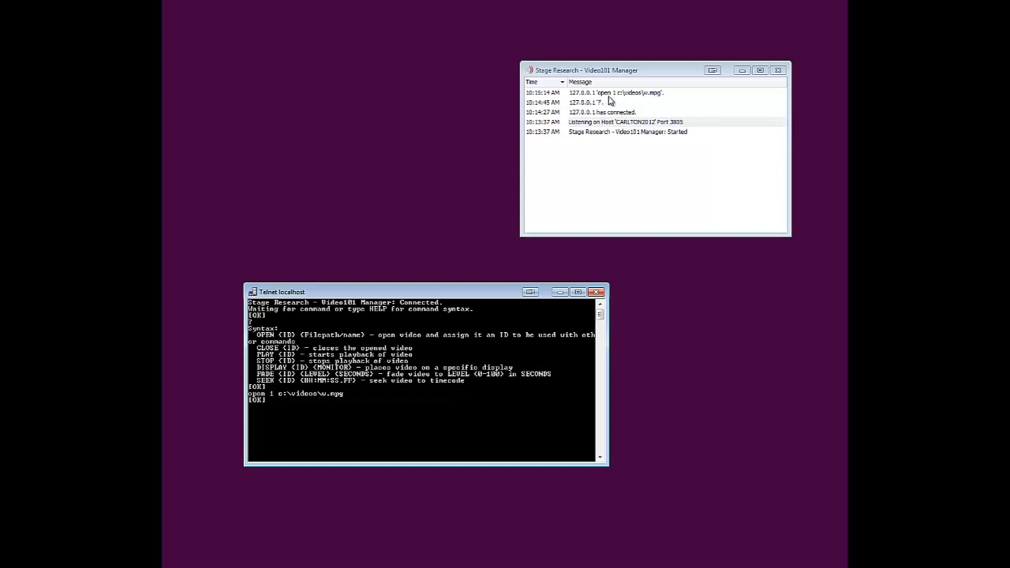
mouse_move(652, 98)
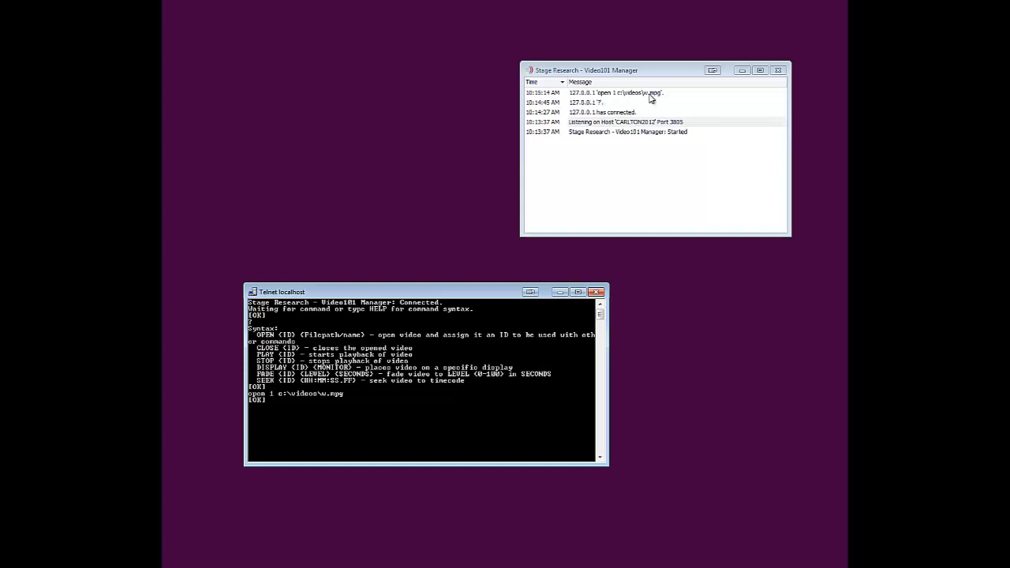
mouse_move(309, 422)
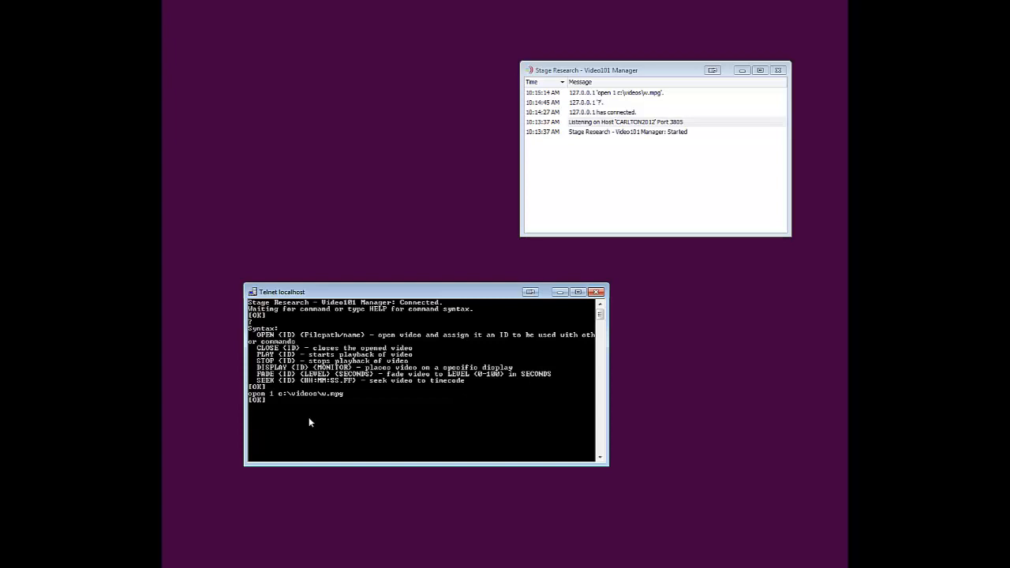
type("play 1")
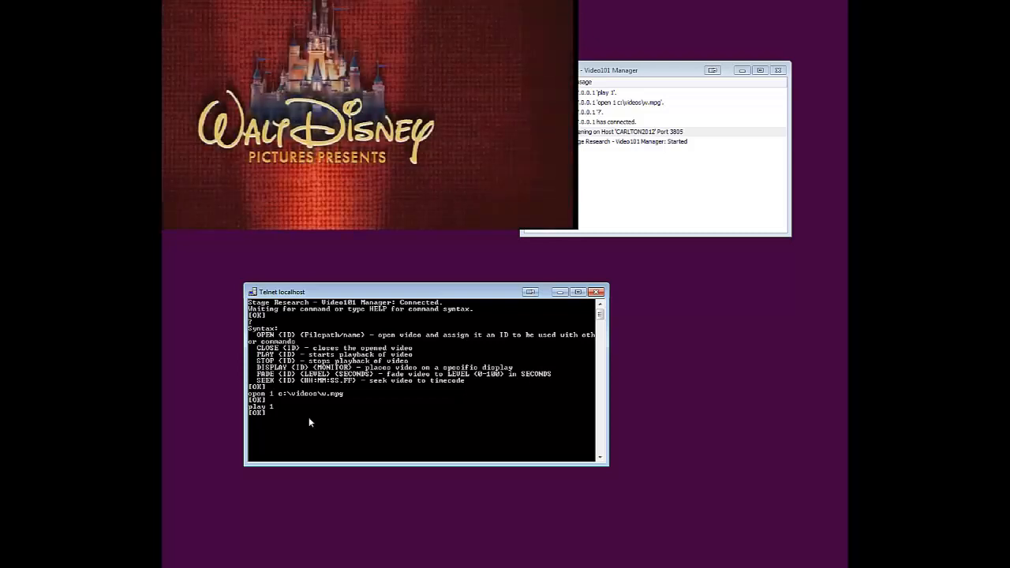
Send stop 1, fade 1 0 4, play 1, fade 1 100 4, stop and close to video 1
type("stop 1")
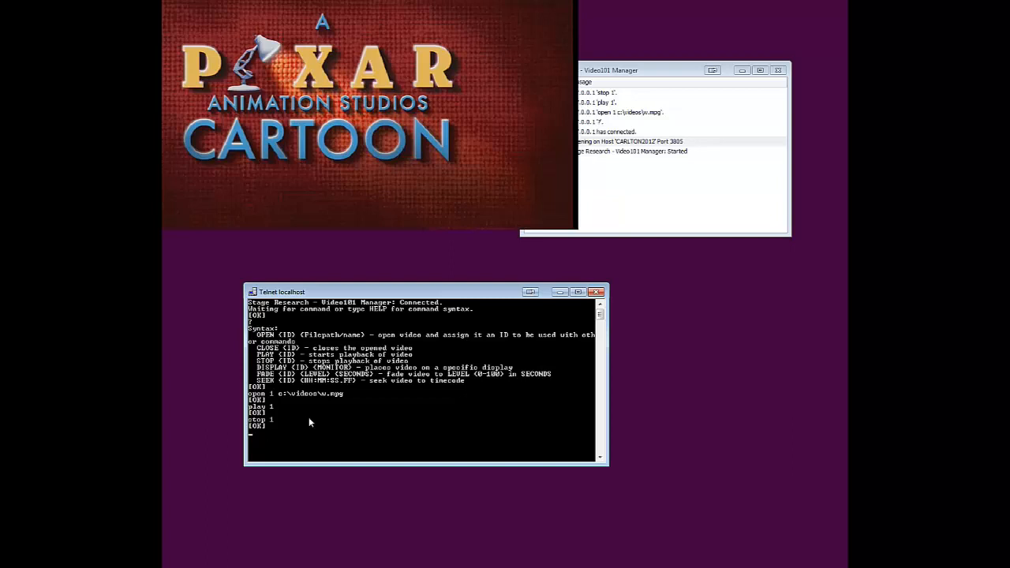
type("fade 1")
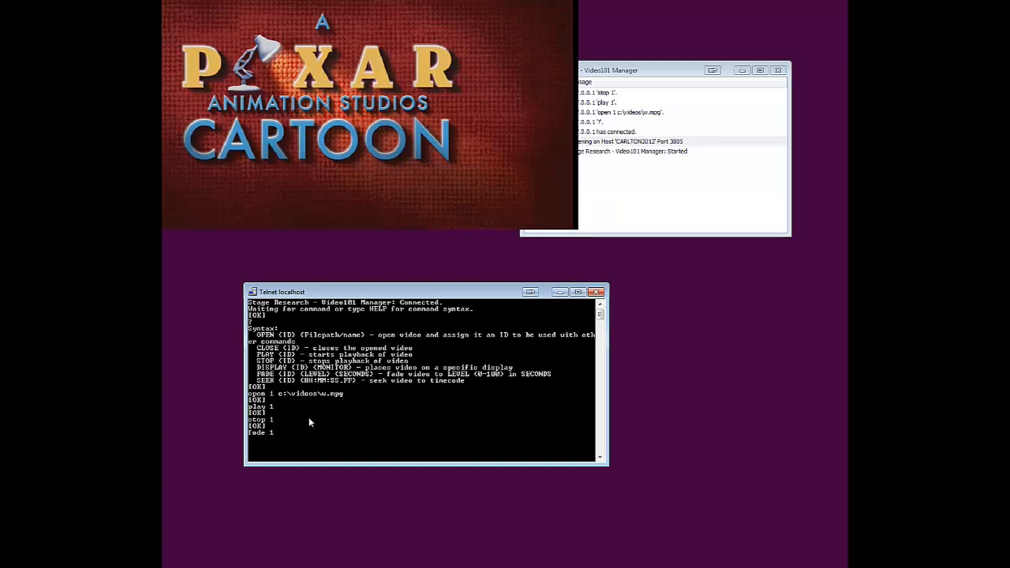
type("0 4")
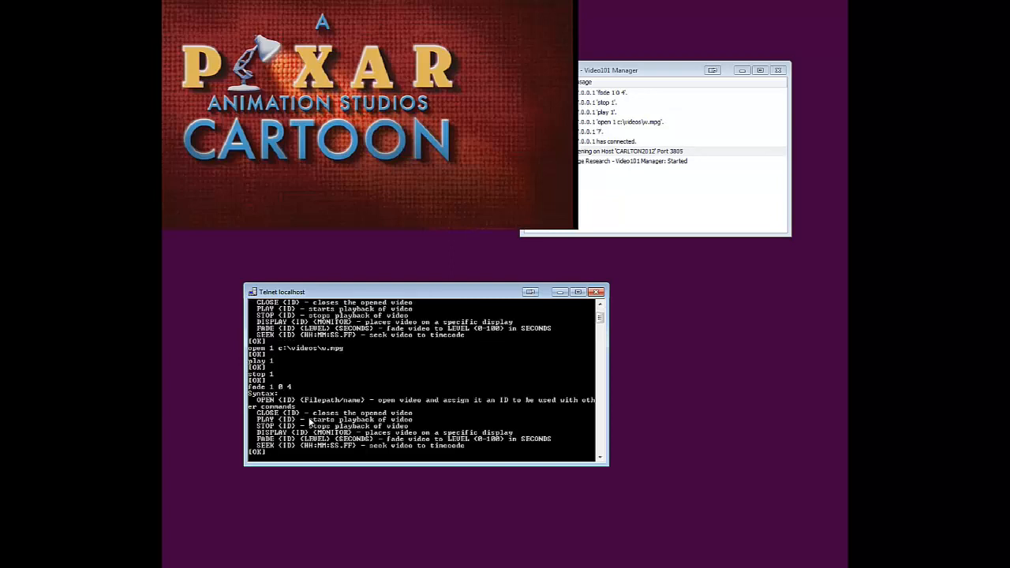
type("fade 1")
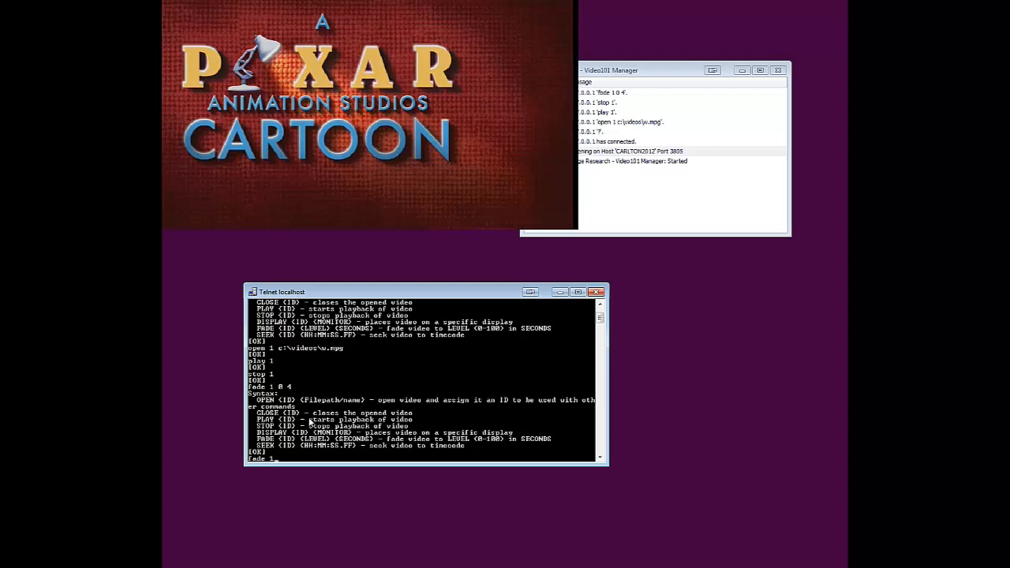
type("0 4")
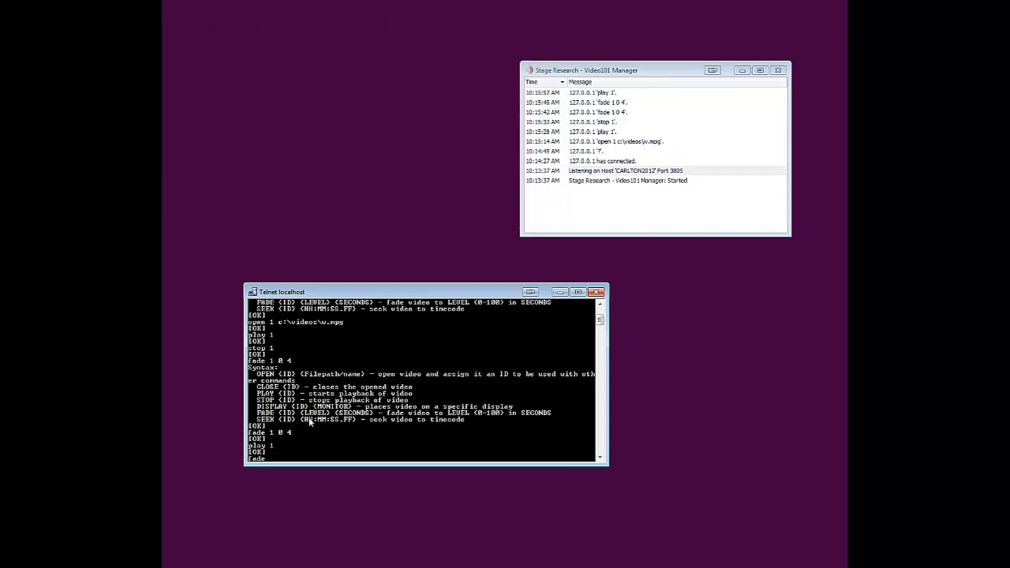
type("fade 1 100")
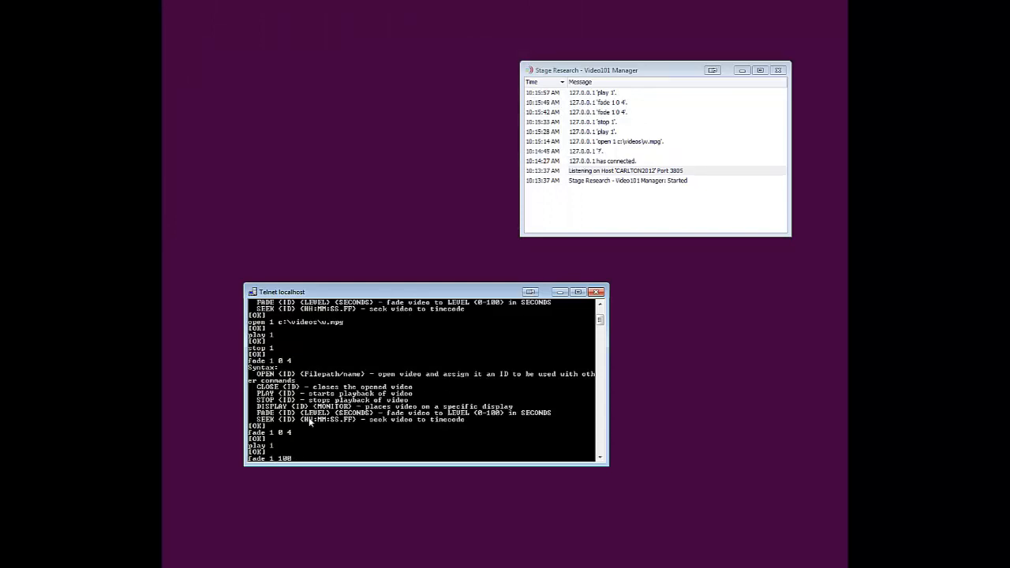
type("fade 1 100 4")
type("close 1")
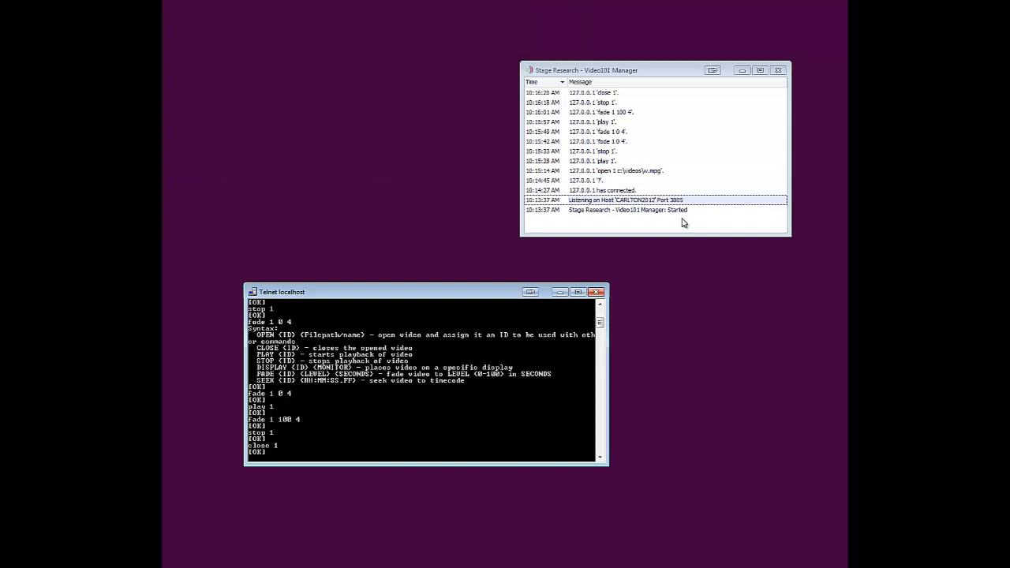
mouse_move(616, 101)
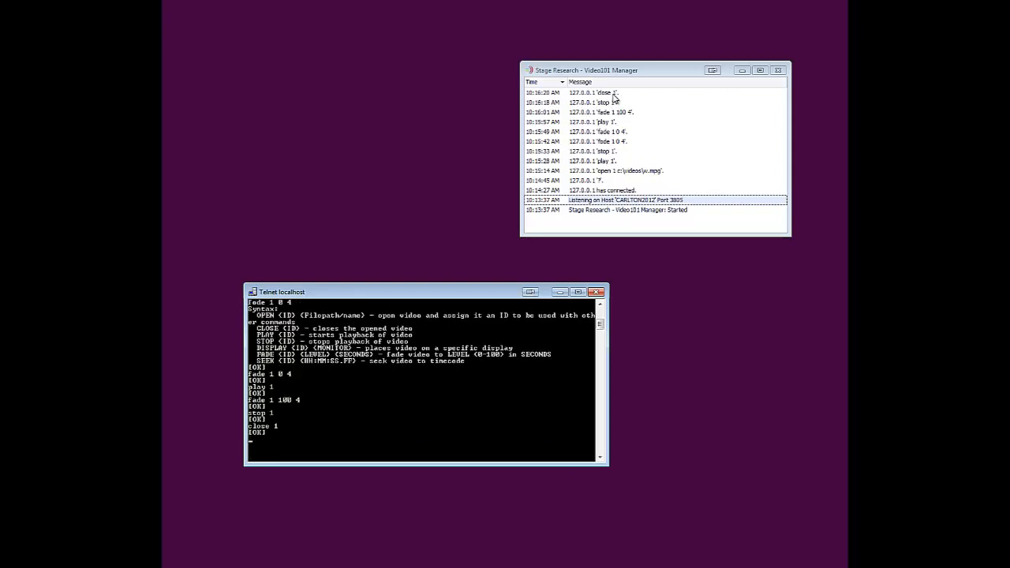
mouse_move(532, 368)
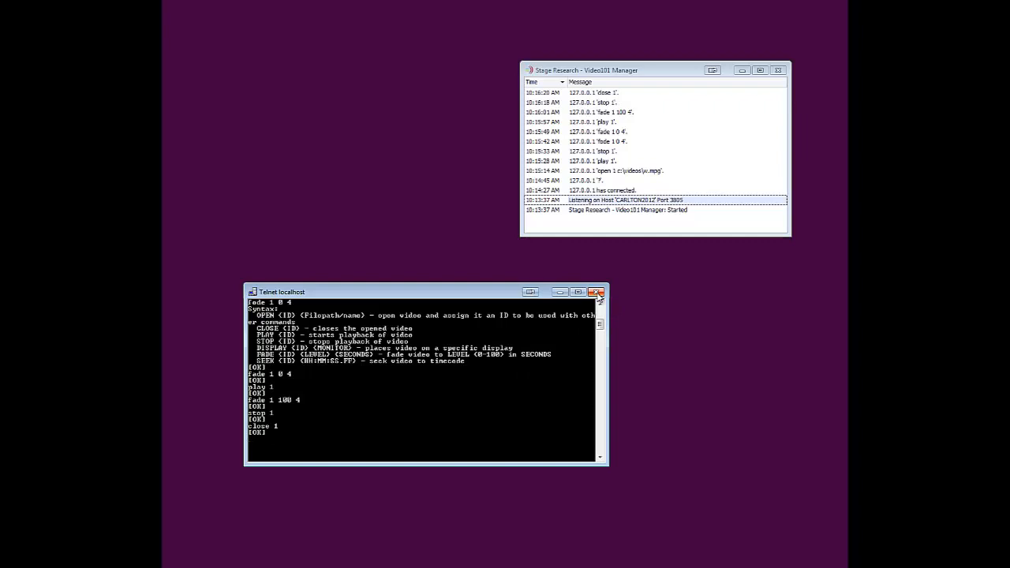
Close Telnet and create the SFX production 'Video Test' with the default sound card setup
left_click(597, 292)
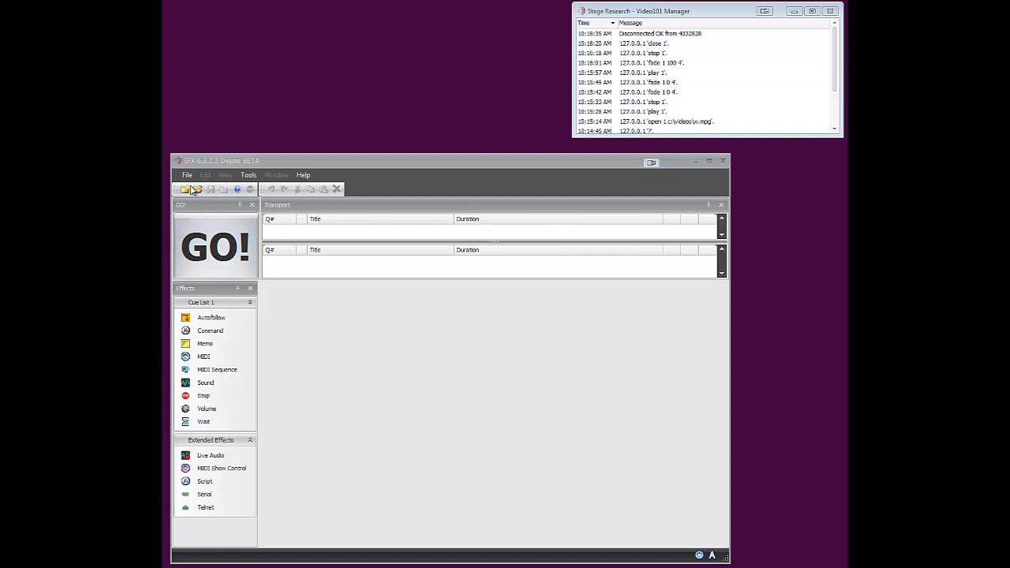
left_click(187, 174)
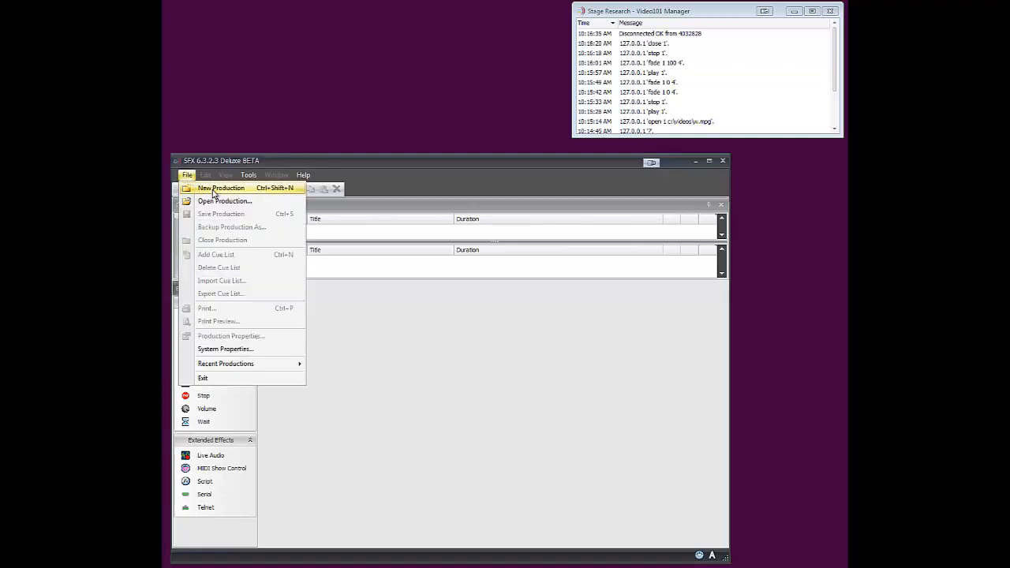
left_click(220, 188)
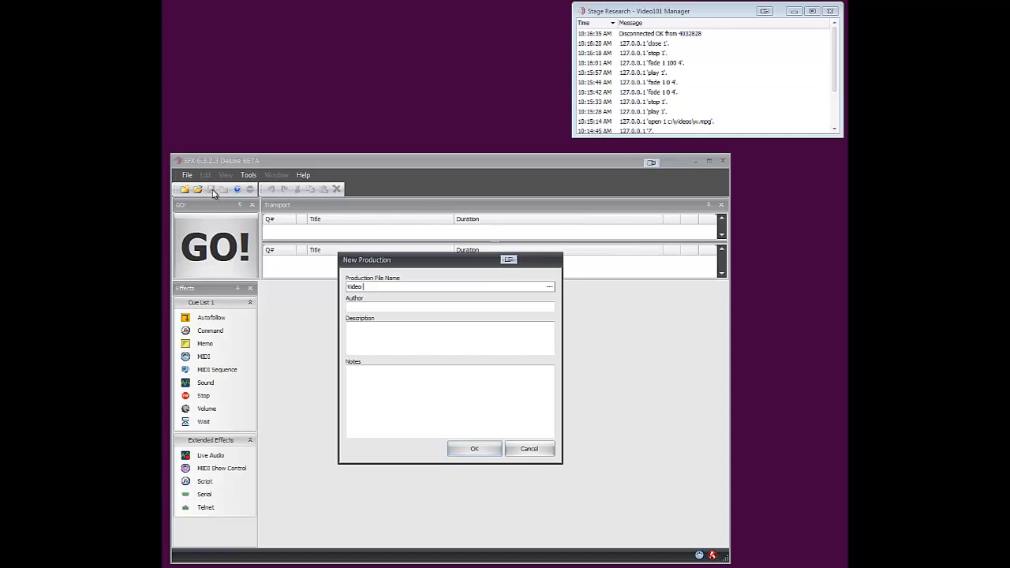
left_click(474, 448)
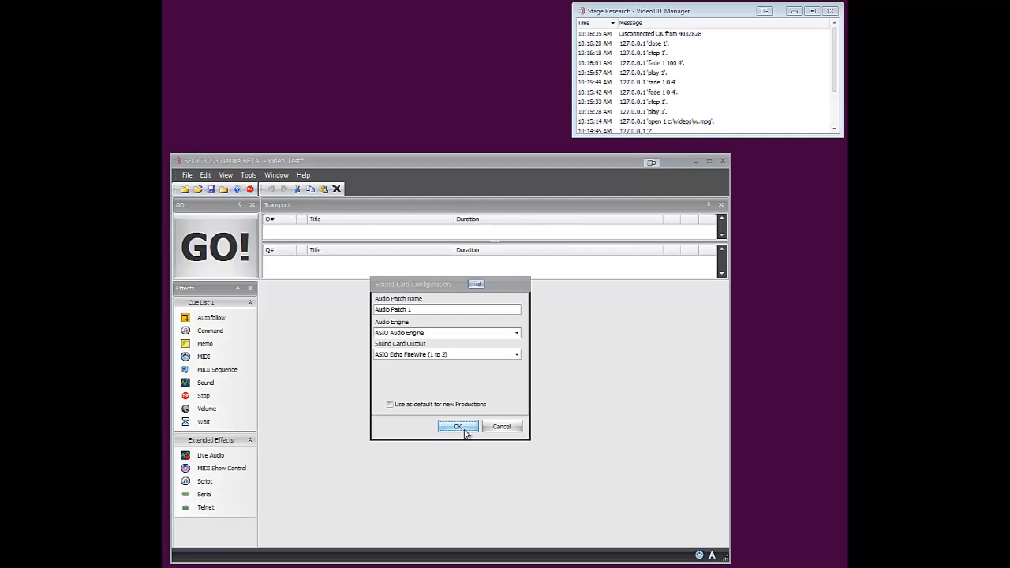
left_click(457, 426)
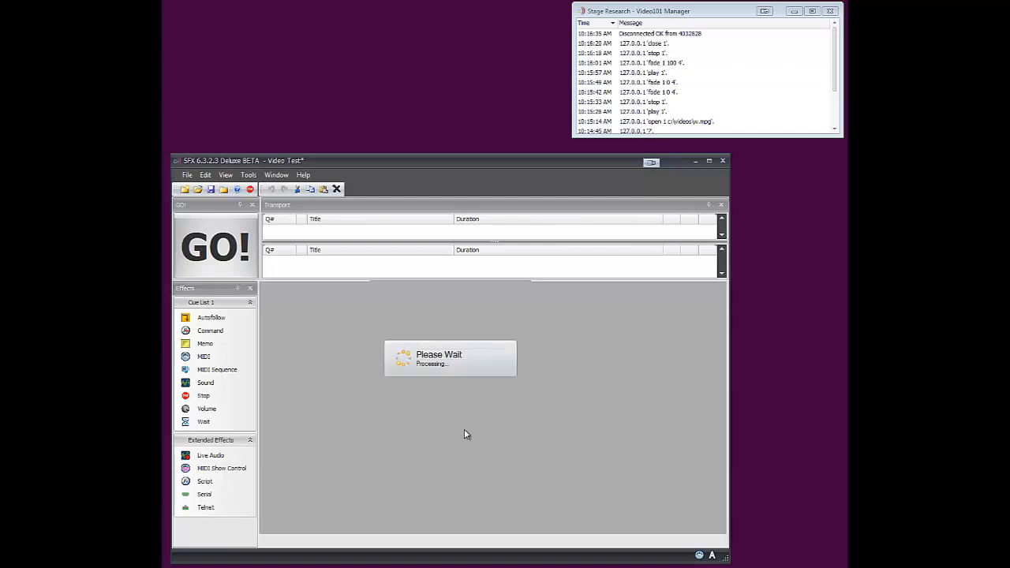
left_click(187, 175)
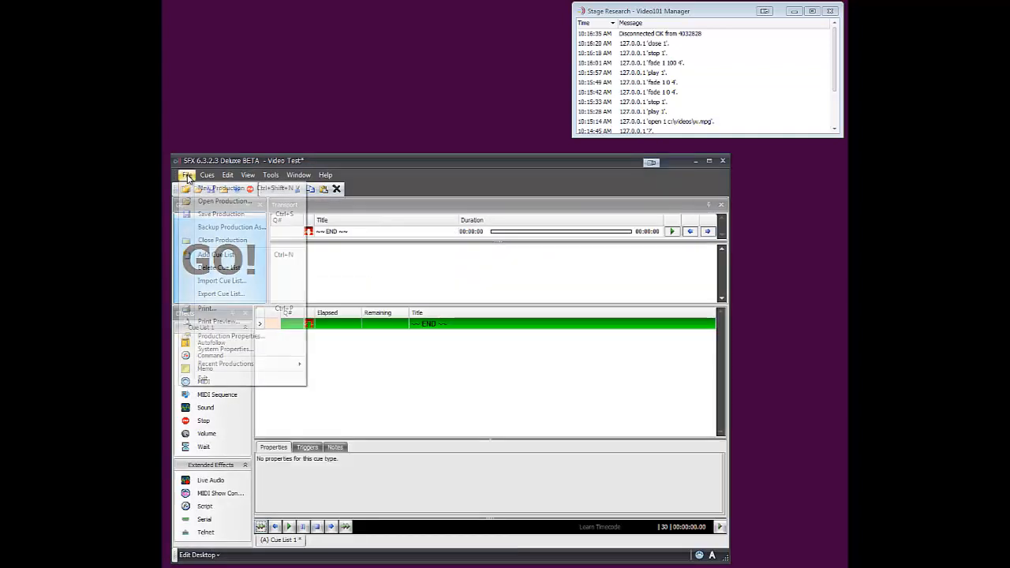
mouse_move(231, 336)
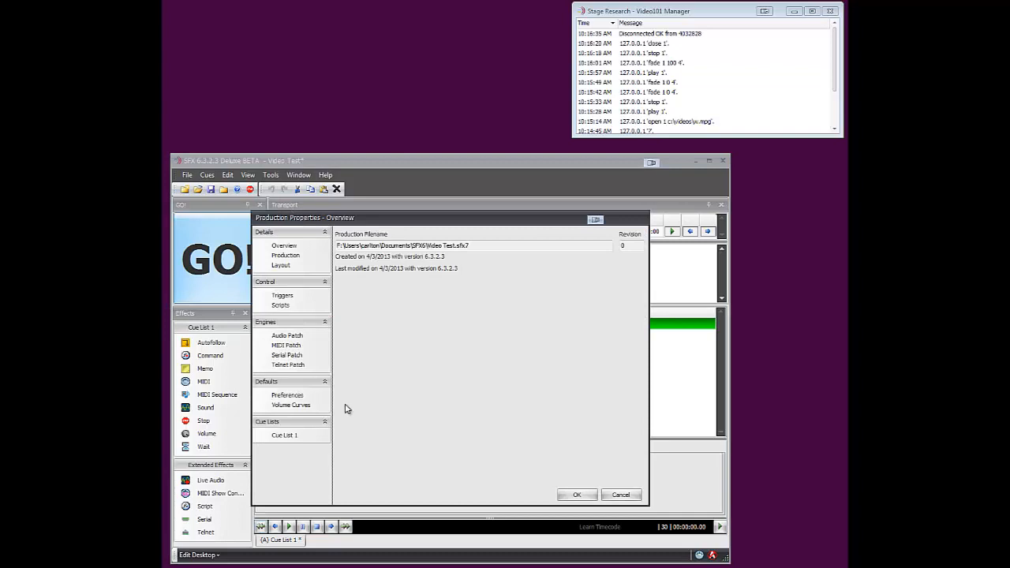
Create an active Telnet patch named 'Video Playback' in Production Properties
left_click(288, 365)
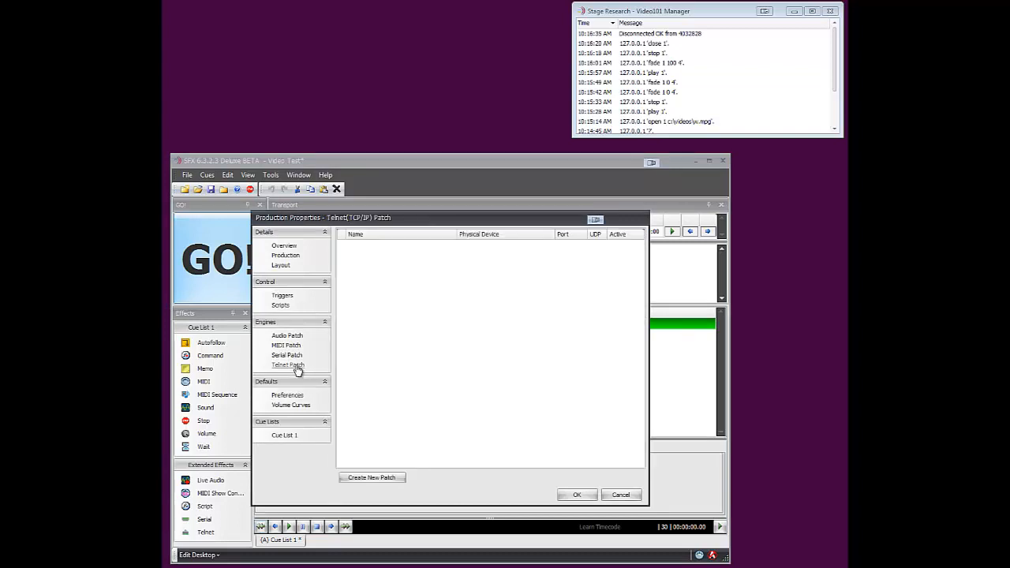
left_click(372, 477)
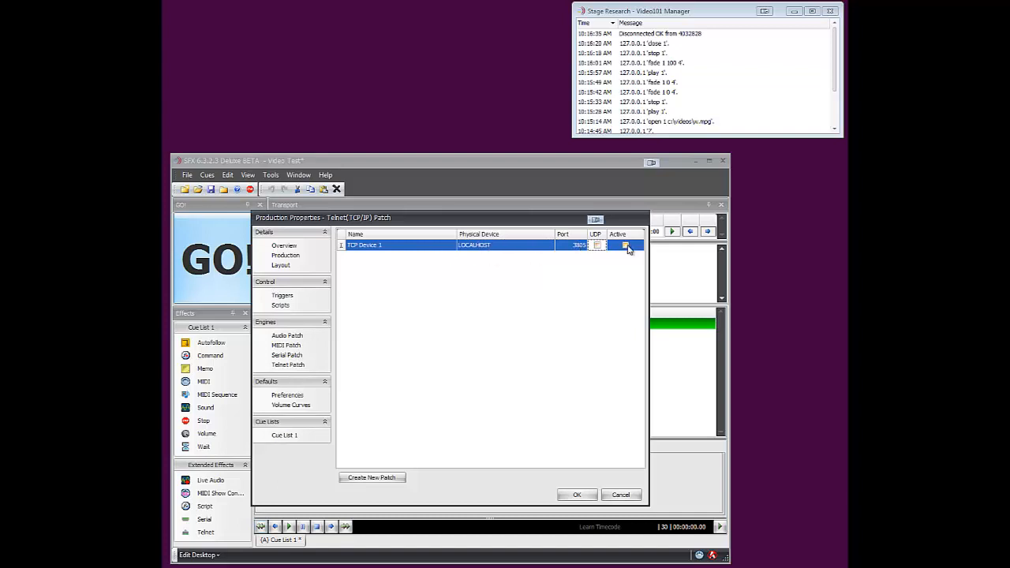
left_click(625, 244)
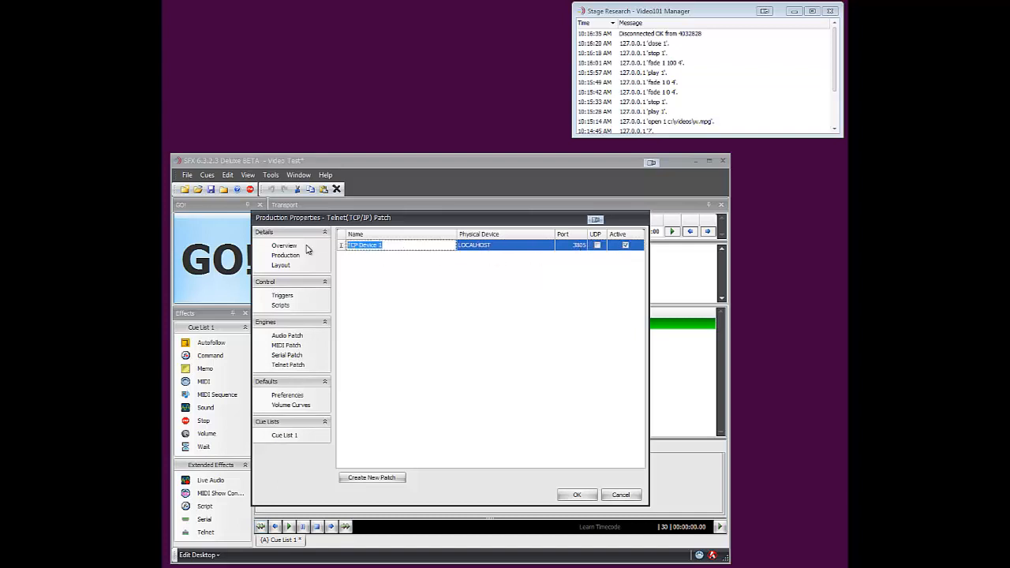
type("Video Playback")
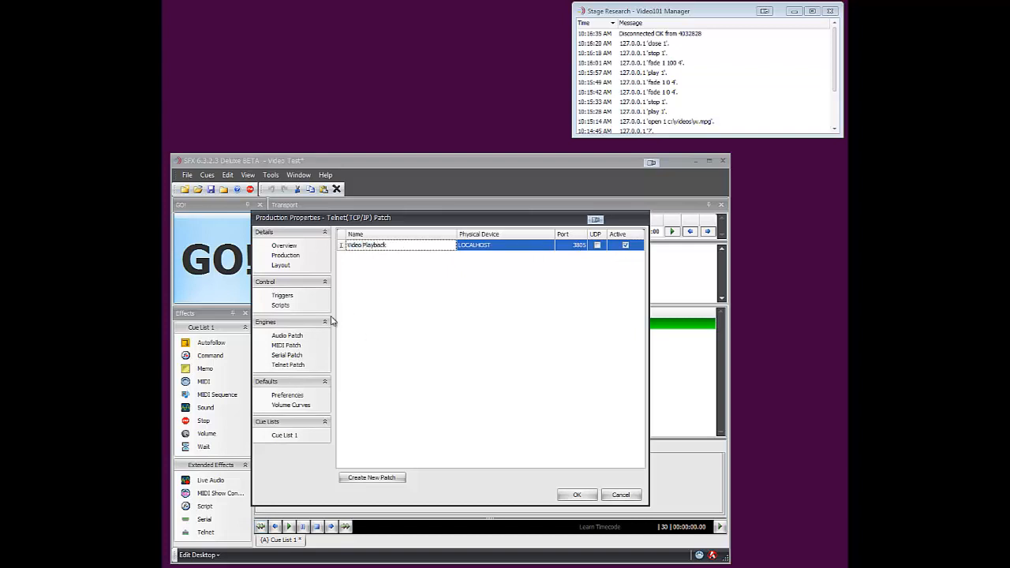
left_click(576, 494)
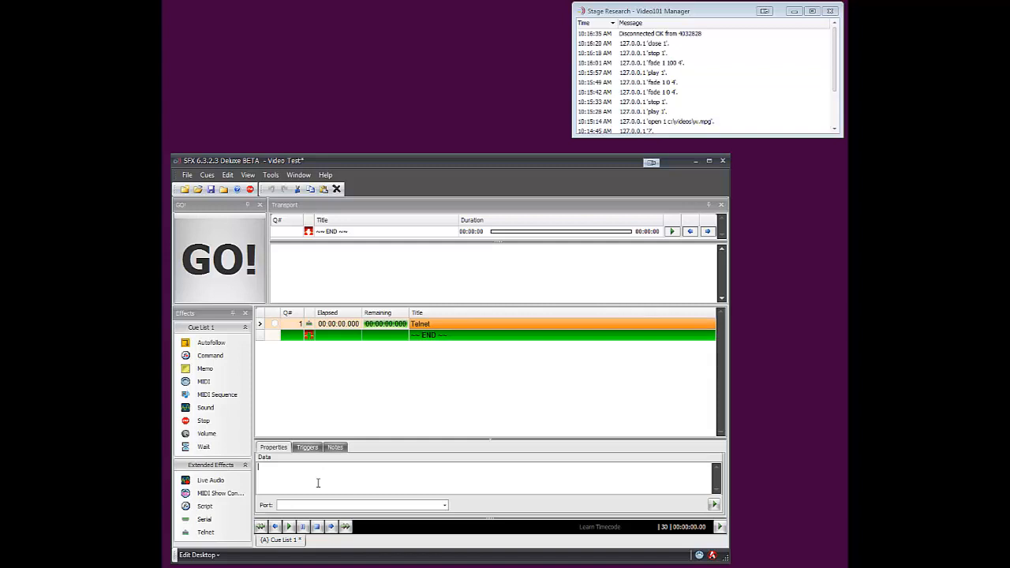
Enter 'open 1 c:\videos\w.mpg' and 'play 1' as Telnet cue data on port Video Playback
type("open 1 c")
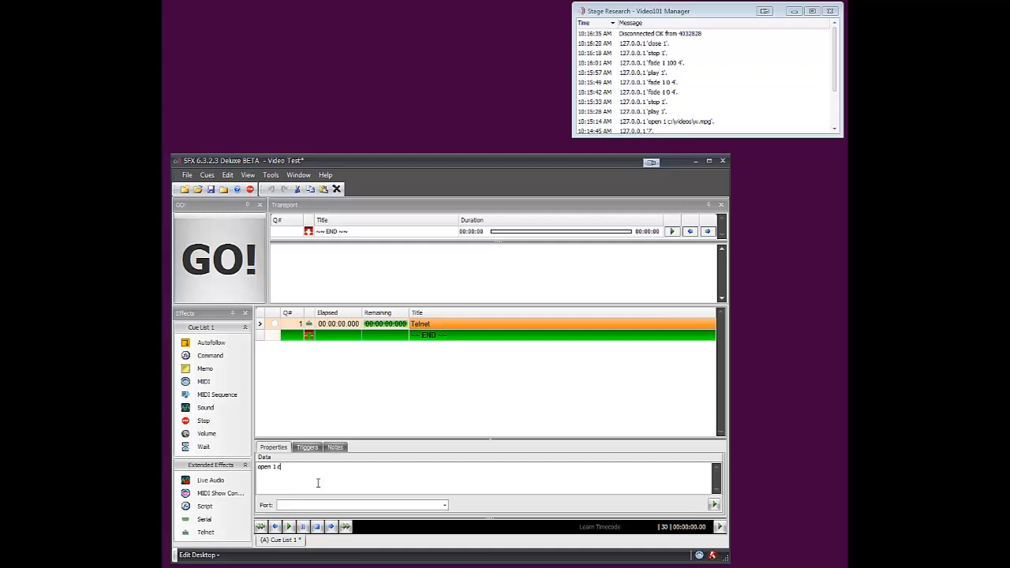
type(":\\videos")
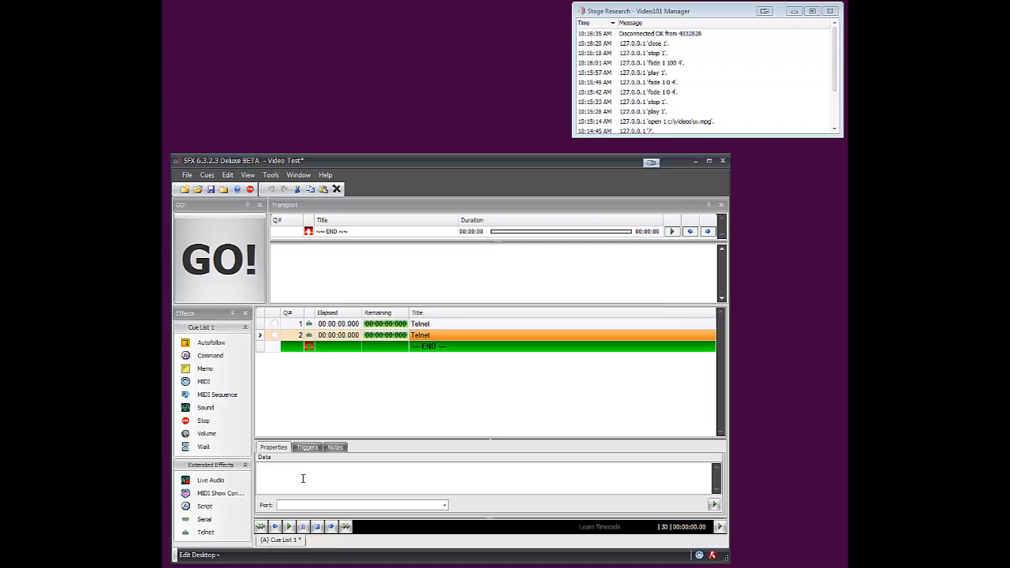
type("play 1")
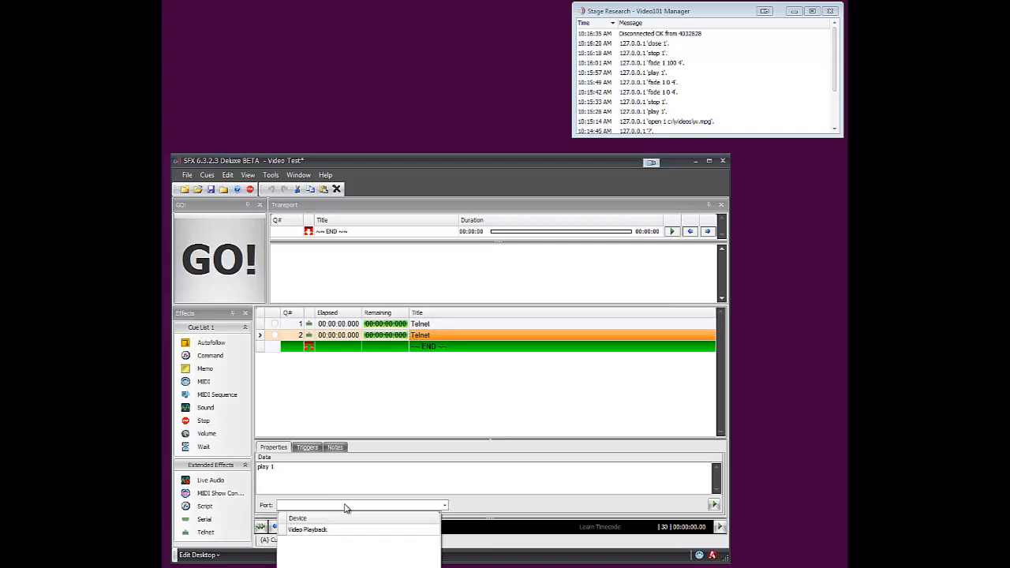
left_click(306, 529)
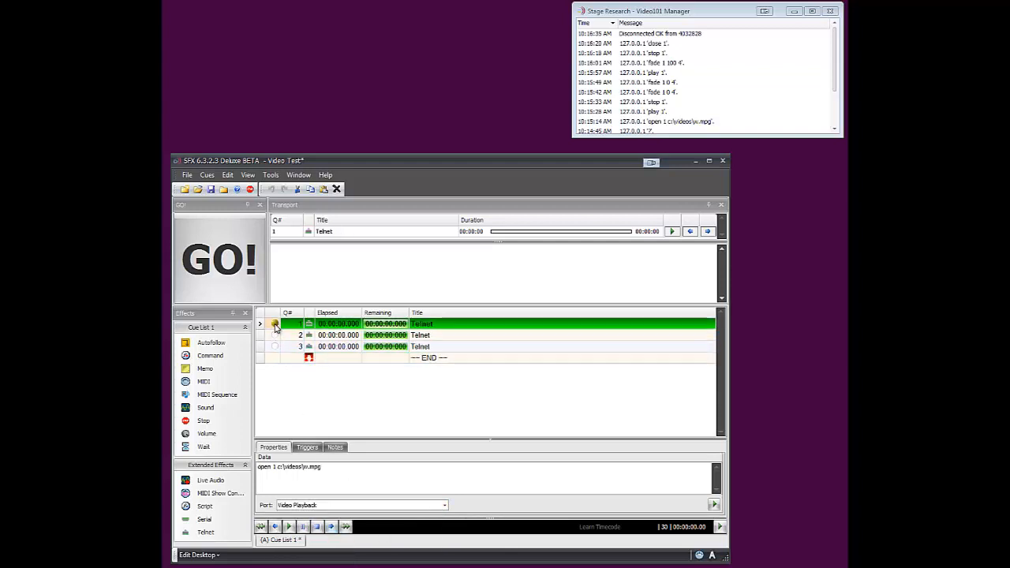
Fire cues 1, 2 and 3 with GO to open, play and close the video
left_click(220, 258)
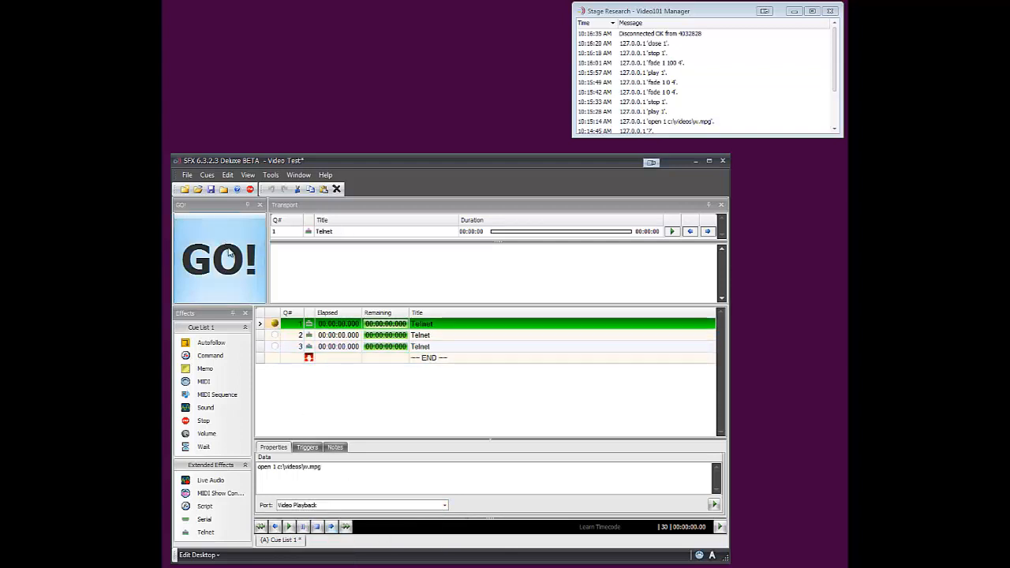
left_click(219, 259)
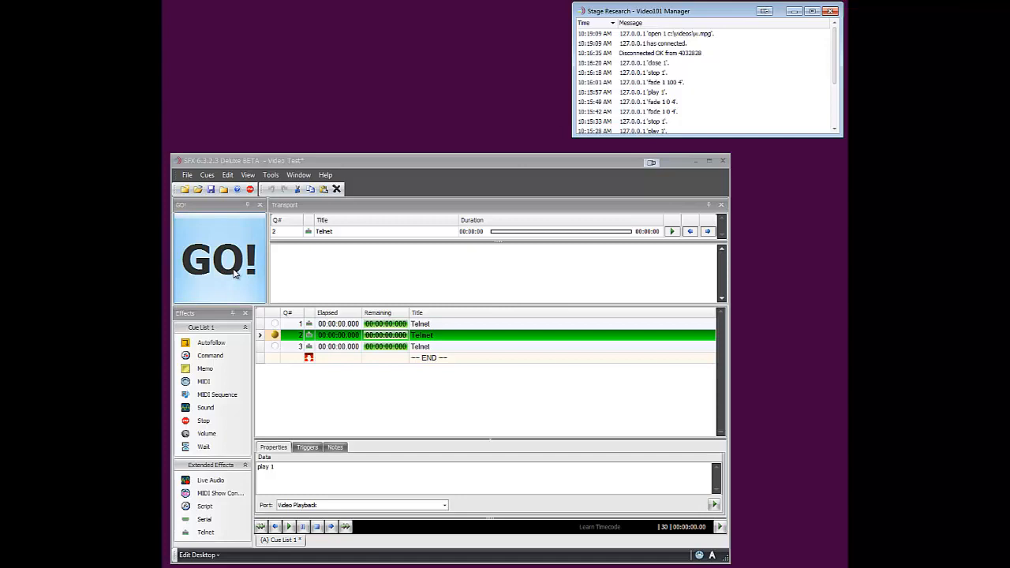
left_click(220, 259)
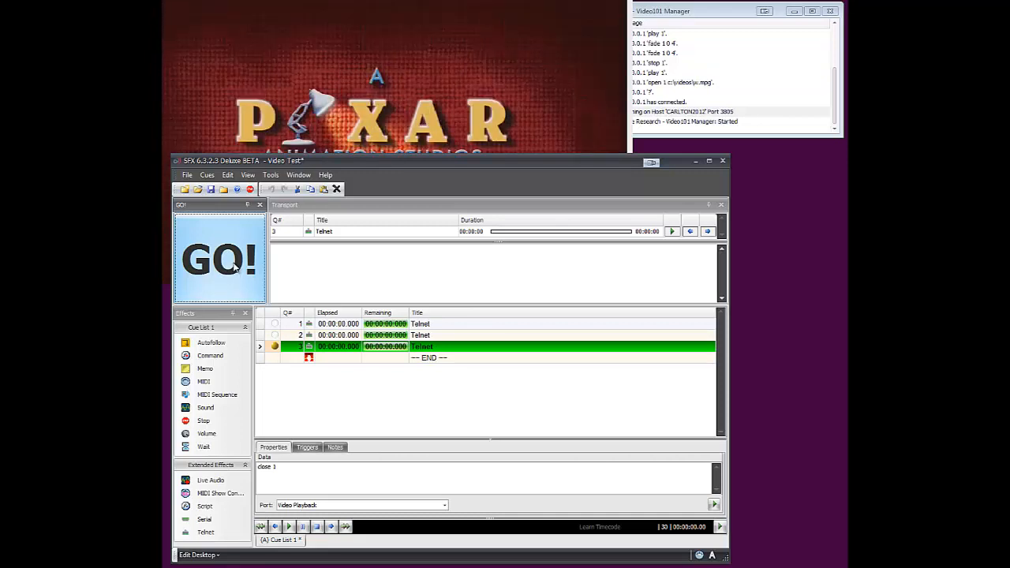
left_click(219, 260)
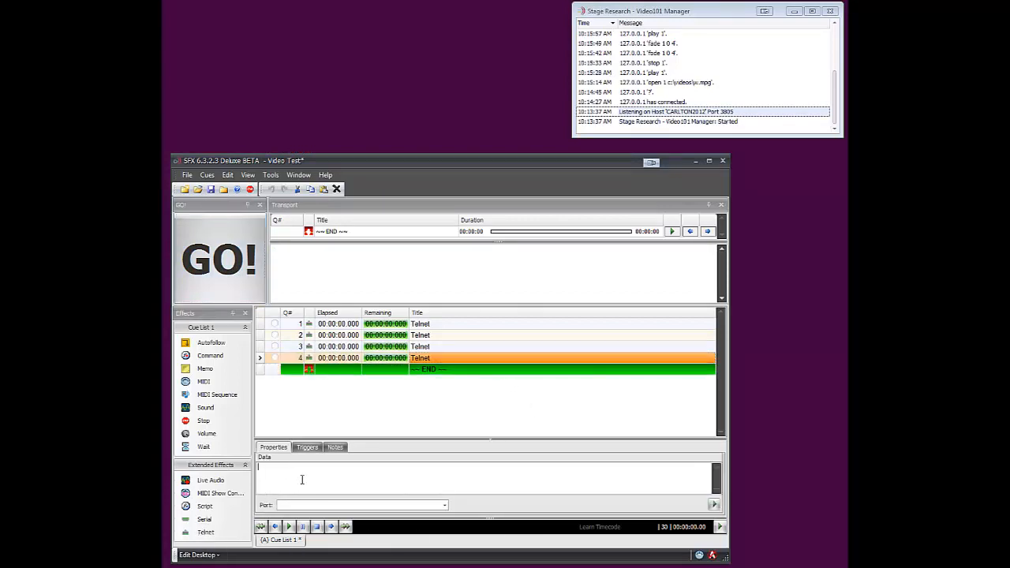
Give cue 4 the data 'open 1 c:\videos\w.mpg' and 'play 1' on the Video Playback port
type("opd")
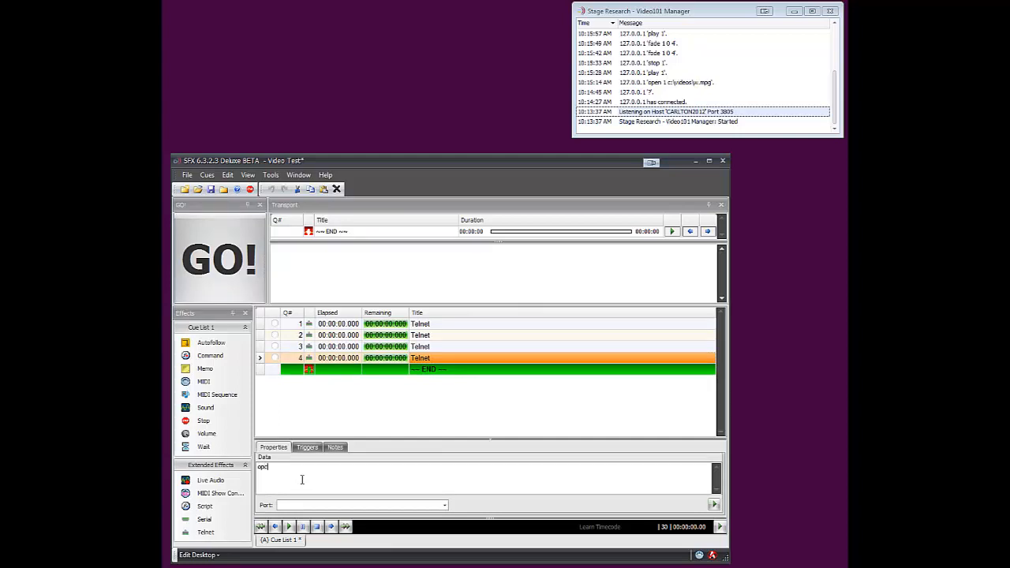
type("open 1 c")
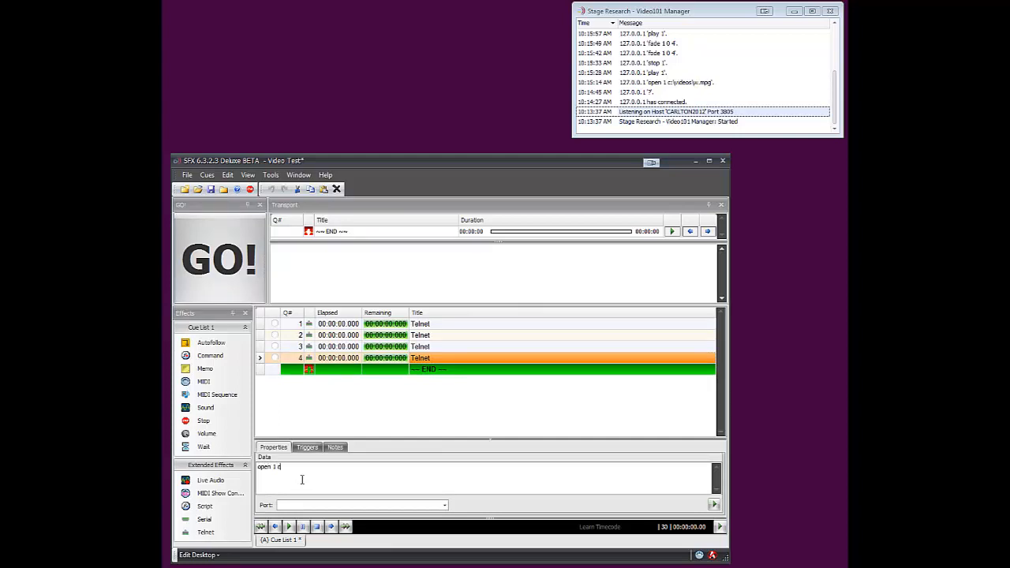
type(":\\videos\\")
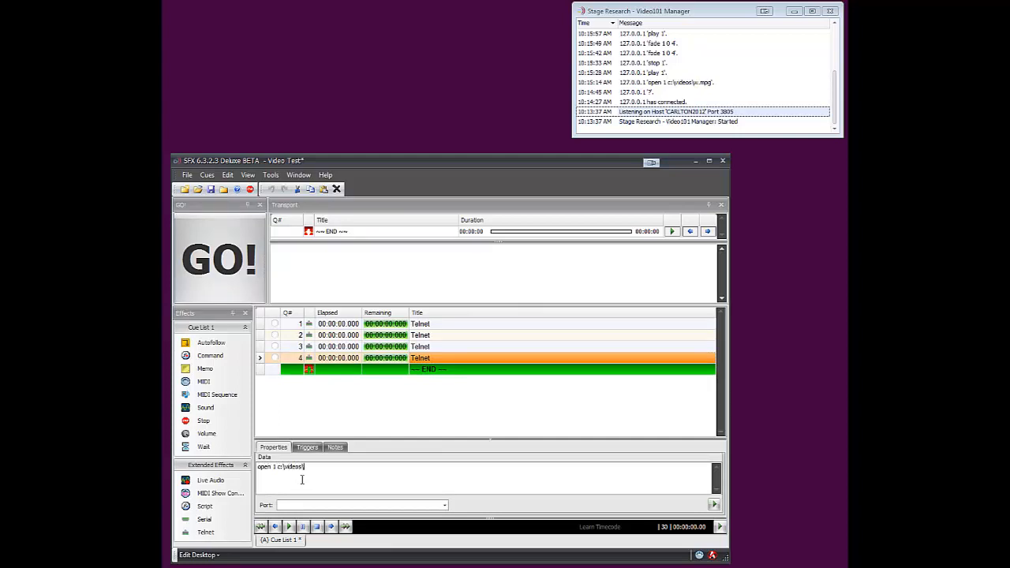
type("w.mpg")
type("play")
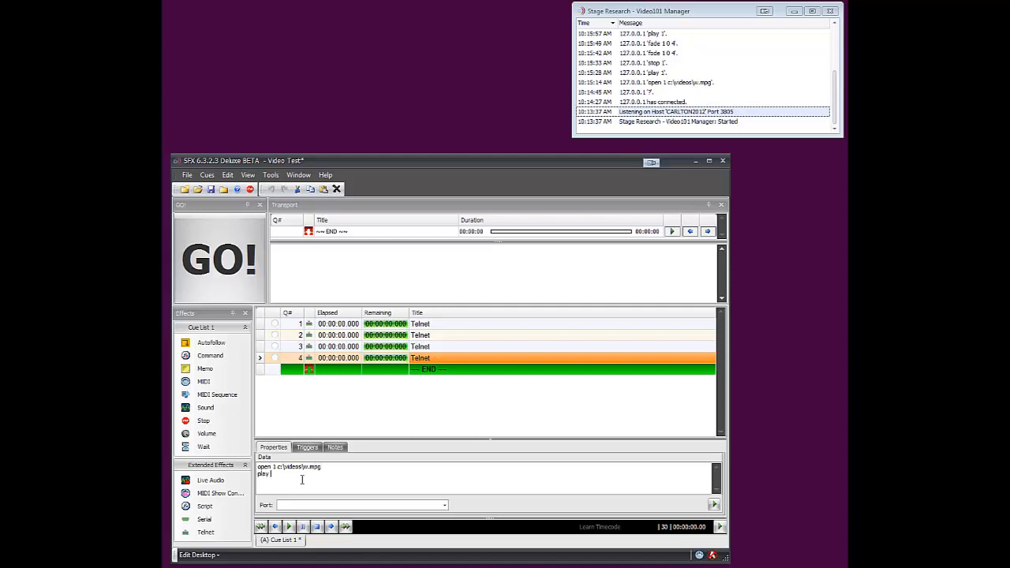
type("1")
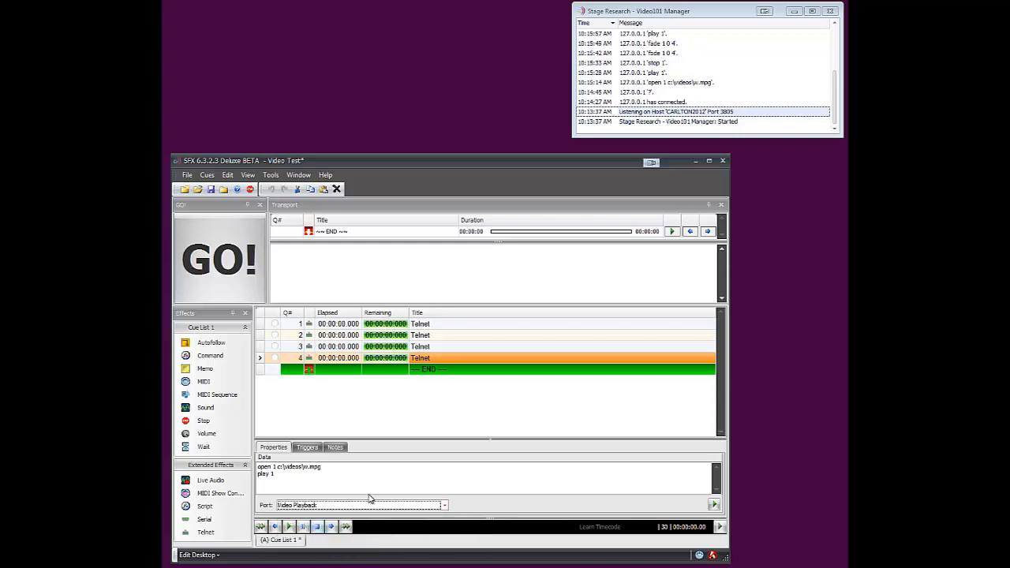
left_click(219, 260)
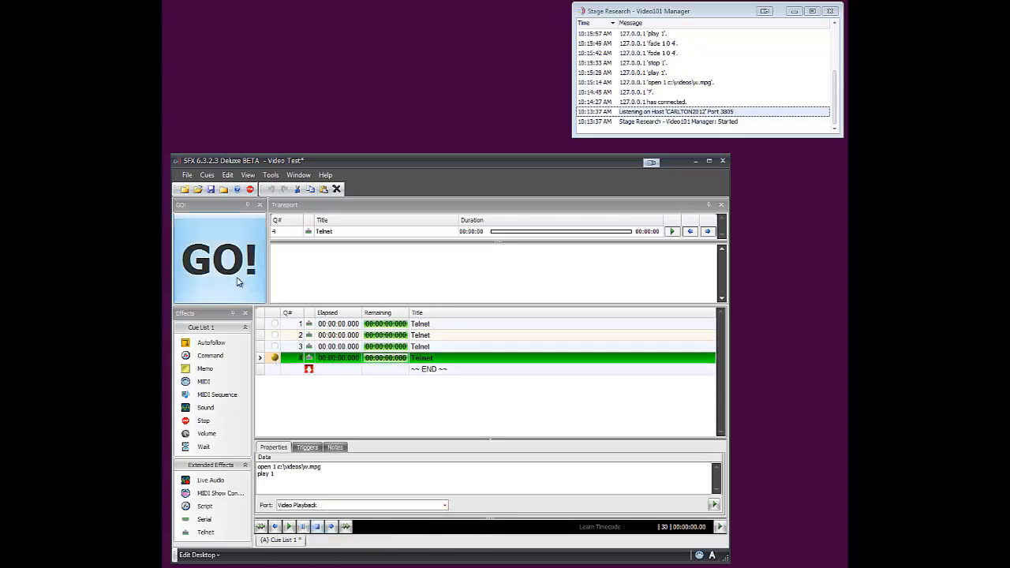
Run cue 4 to test the video, then run cue 3 to close it
left_click(220, 259)
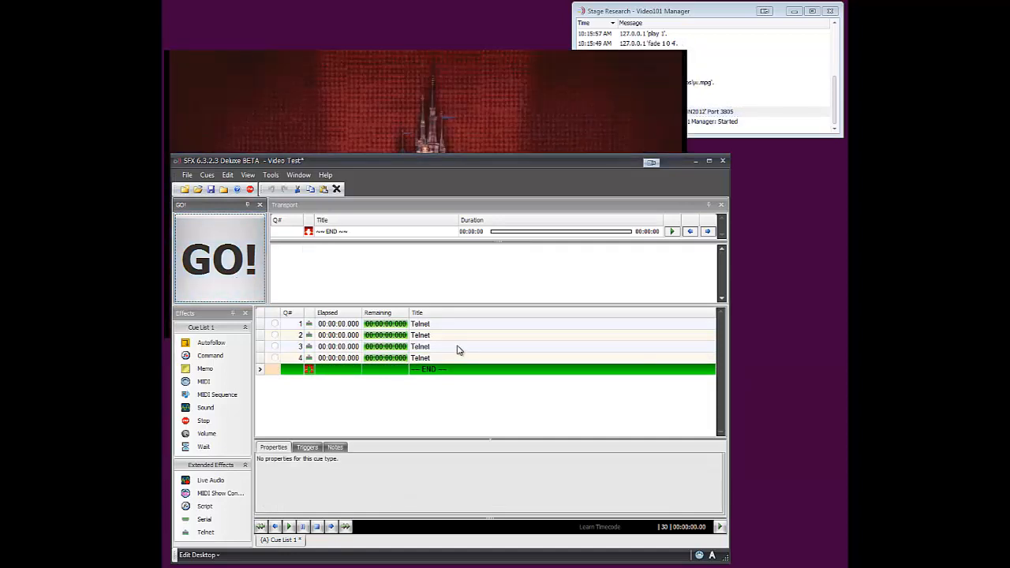
left_click(219, 259)
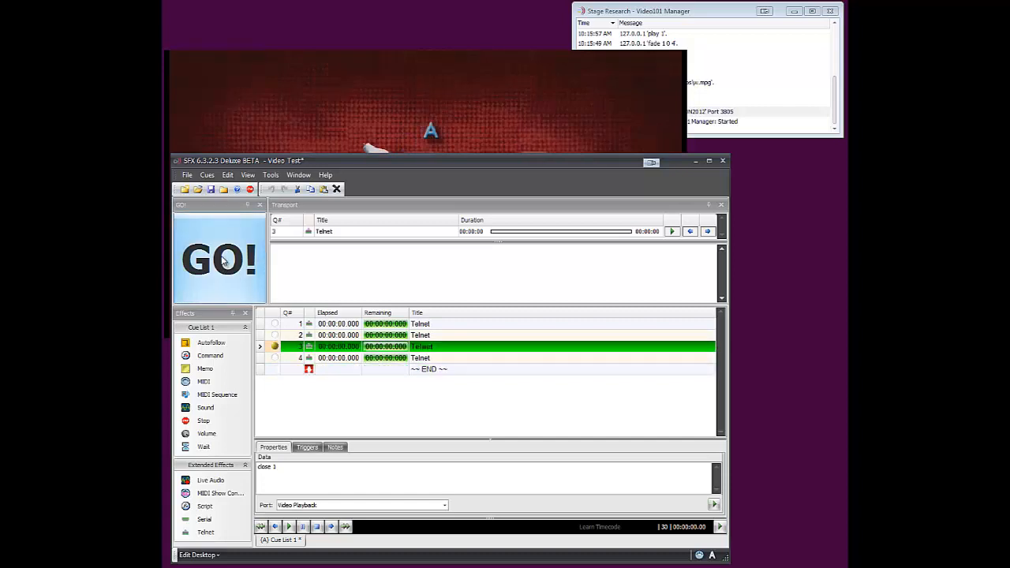
left_click(220, 258)
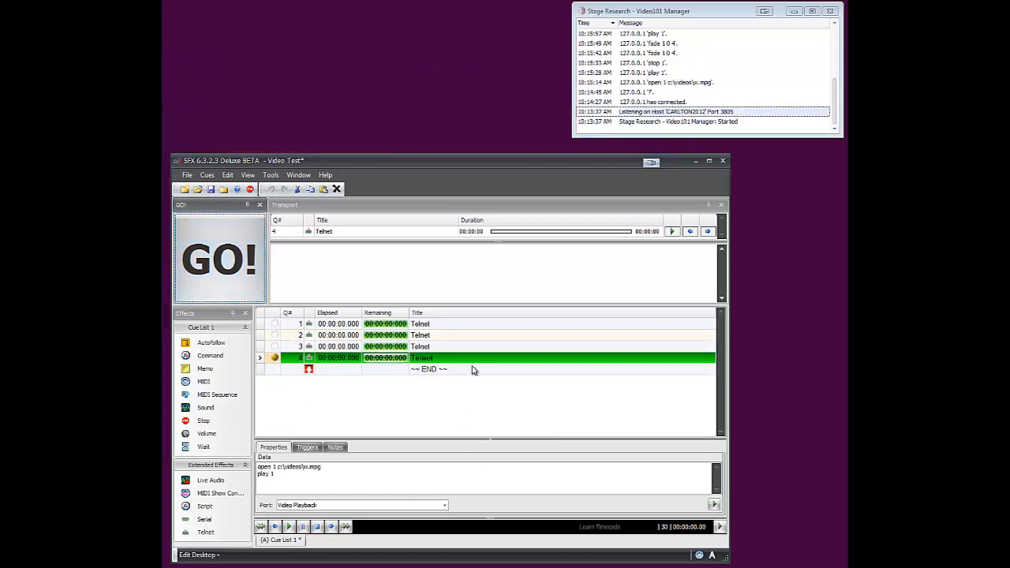
Insert 'display 1 2' between cue 4's open and play commands
left_click(473, 368)
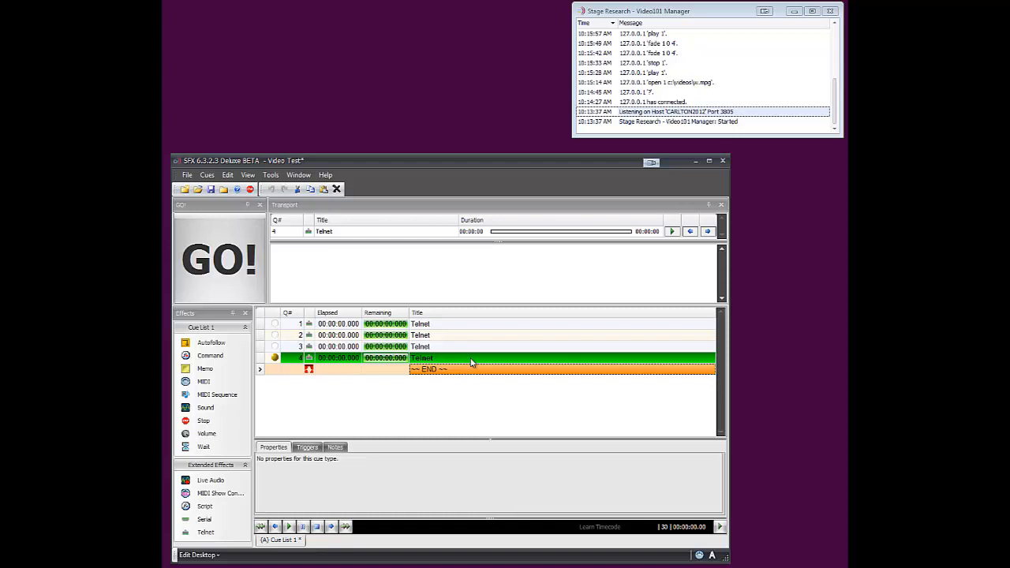
mouse_move(461, 368)
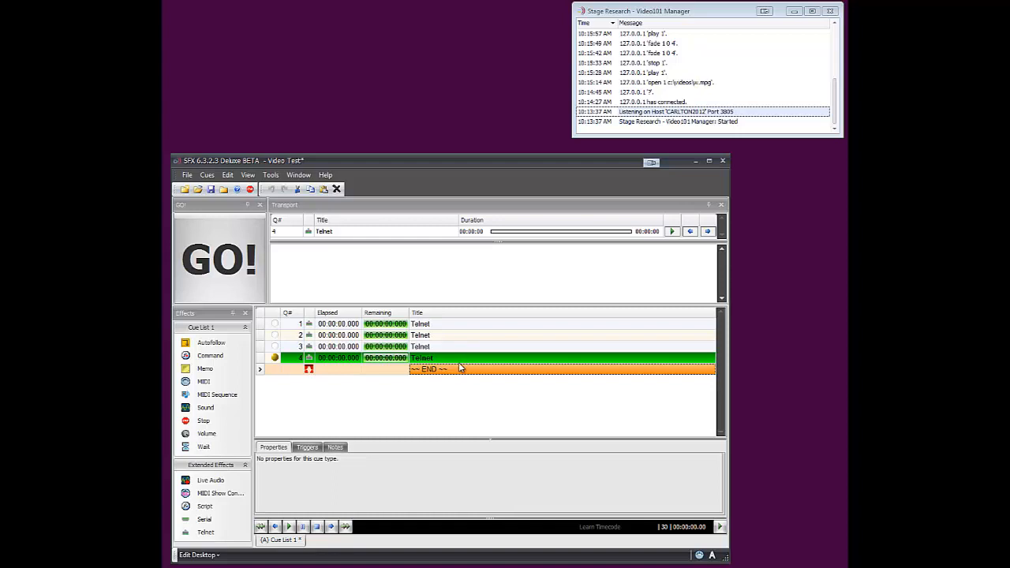
mouse_move(466, 357)
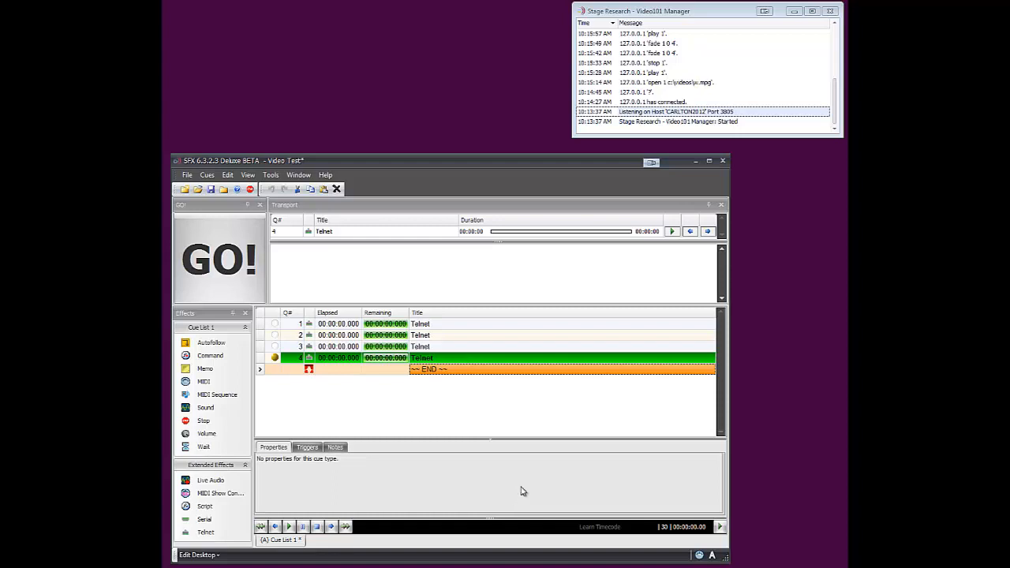
mouse_move(443, 454)
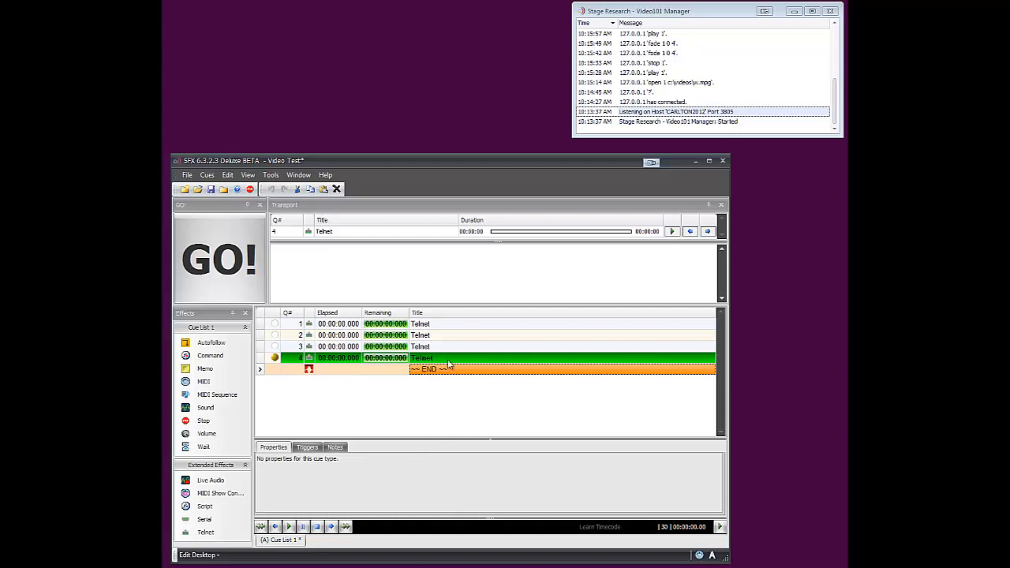
left_click(421, 357)
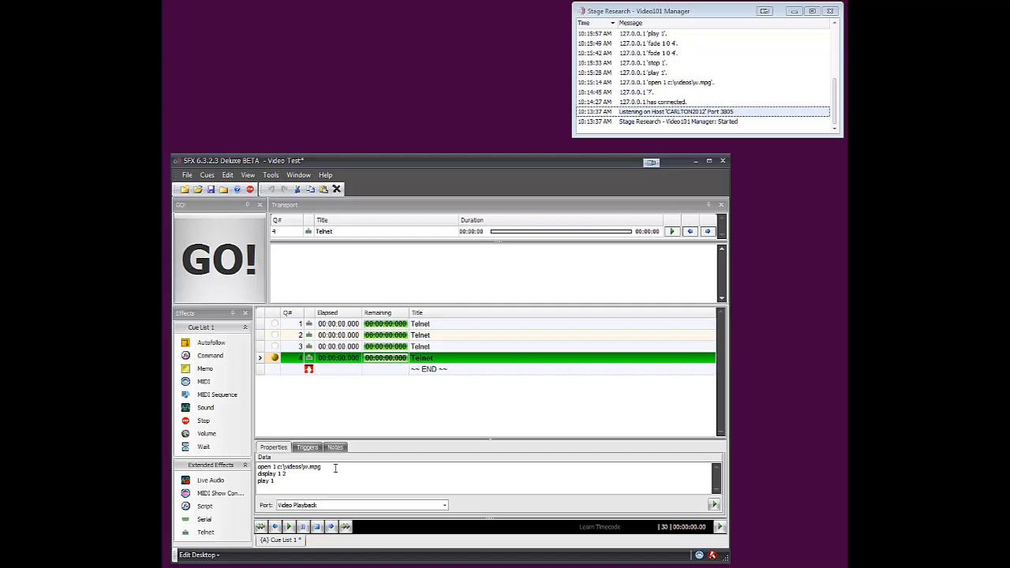
mouse_move(313, 504)
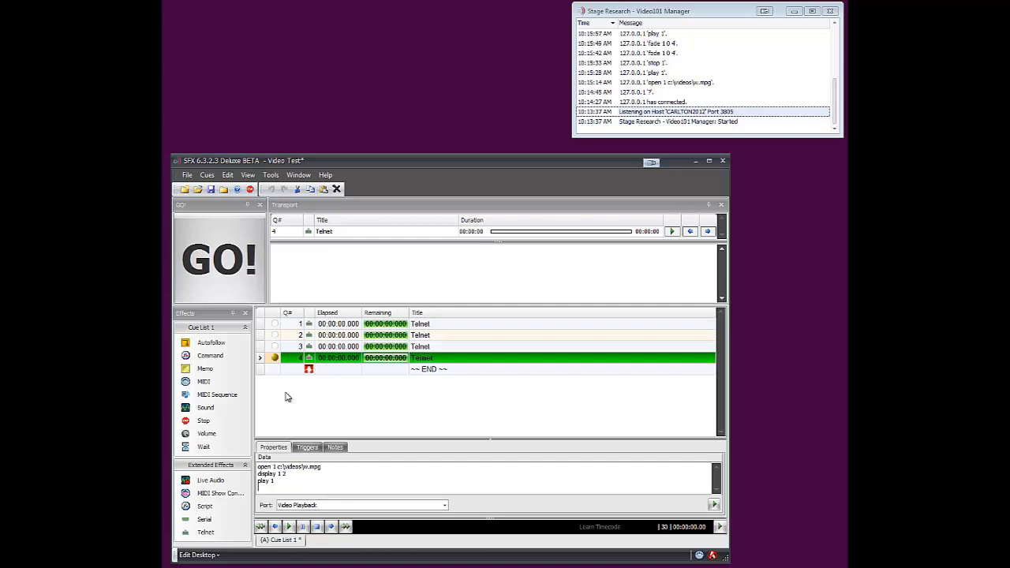
mouse_move(221, 234)
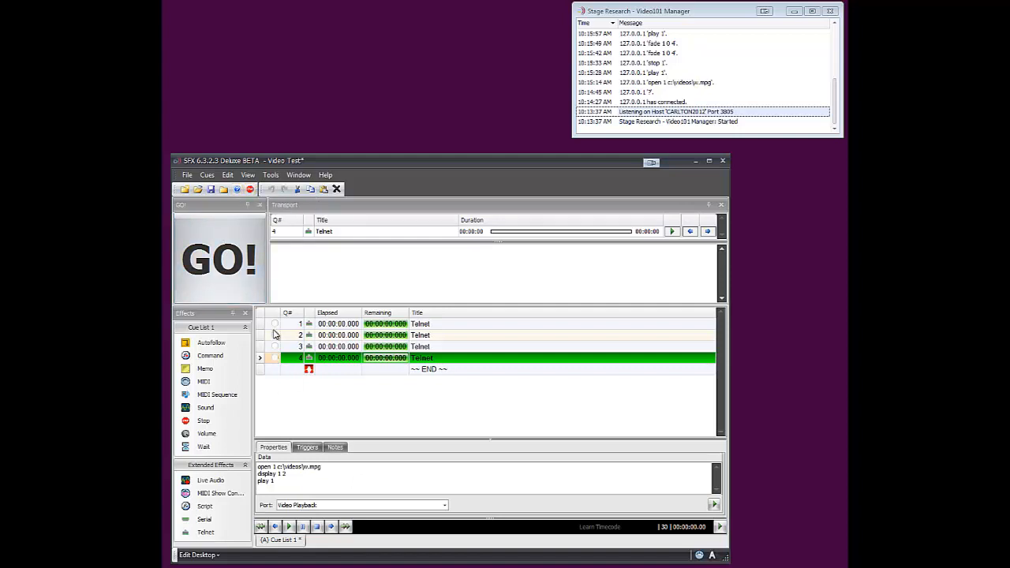
left_click(220, 261)
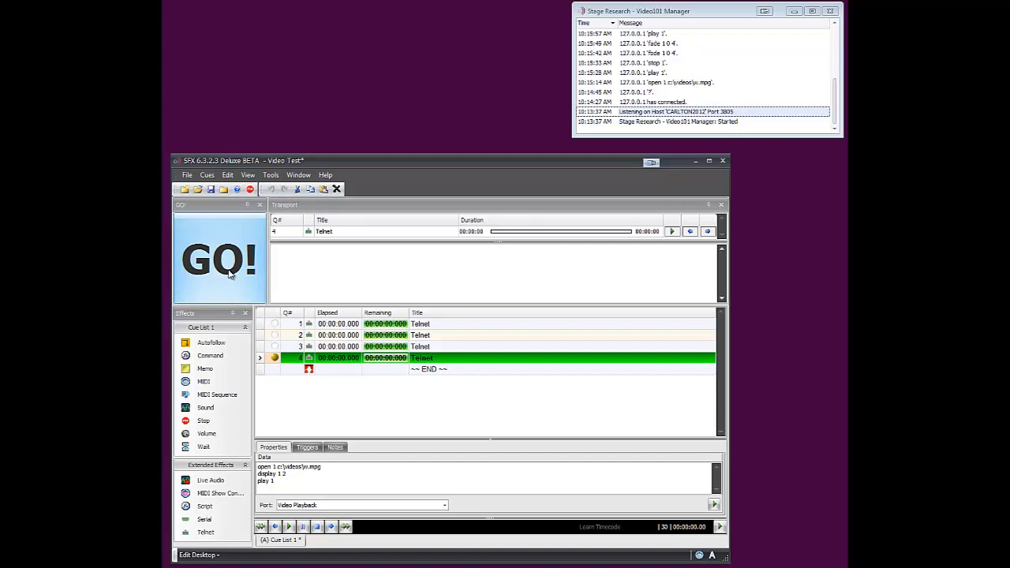
Run cue 4 to open, display and play the video, then close it with cue 3
left_click(219, 259)
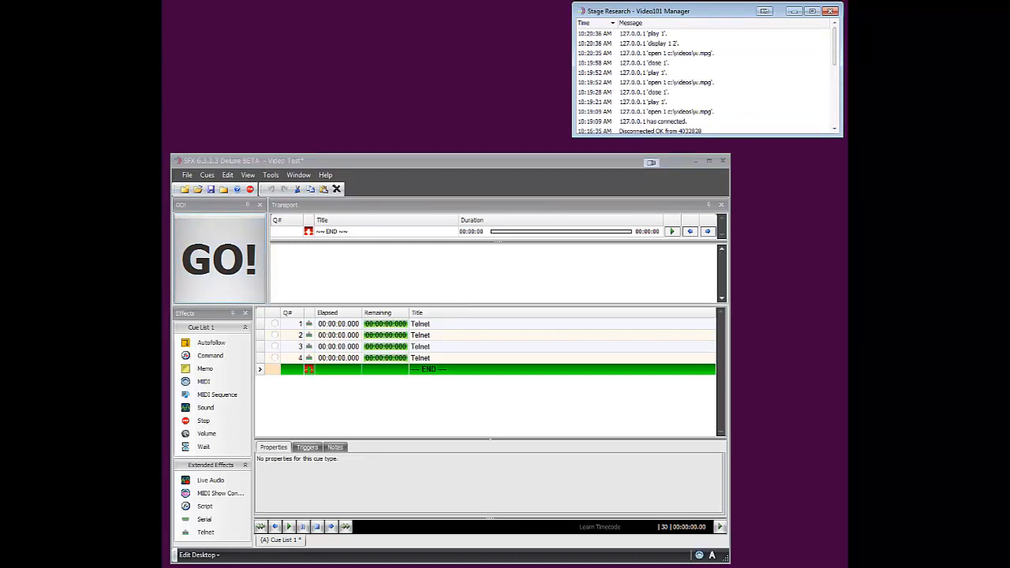
mouse_move(306, 386)
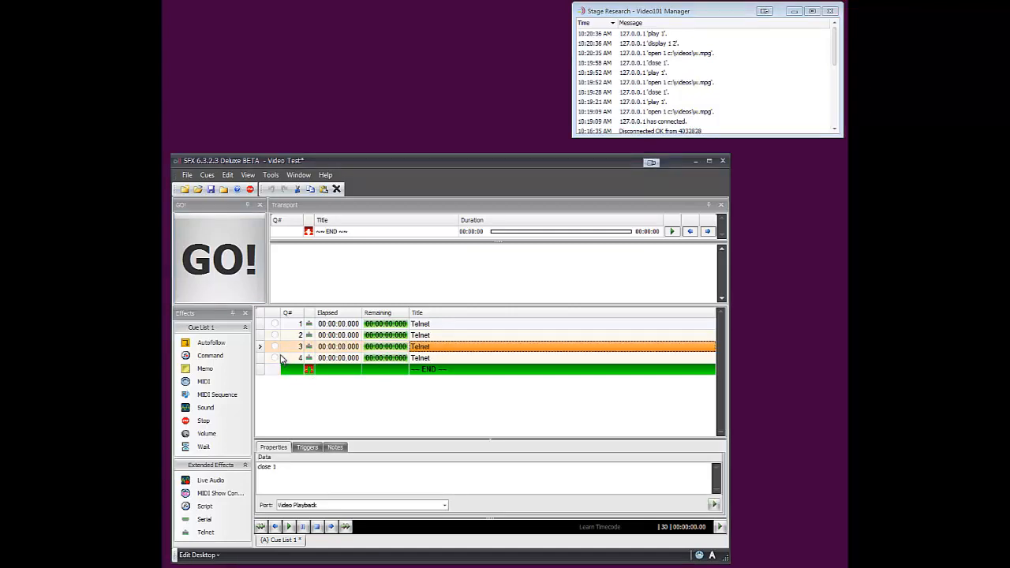
left_click(219, 259)
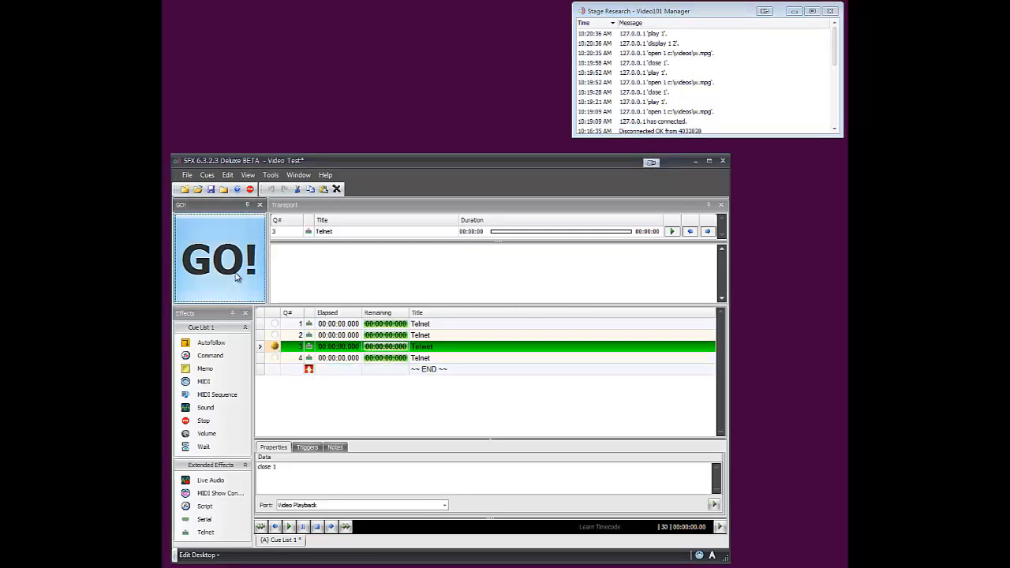
left_click(219, 259)
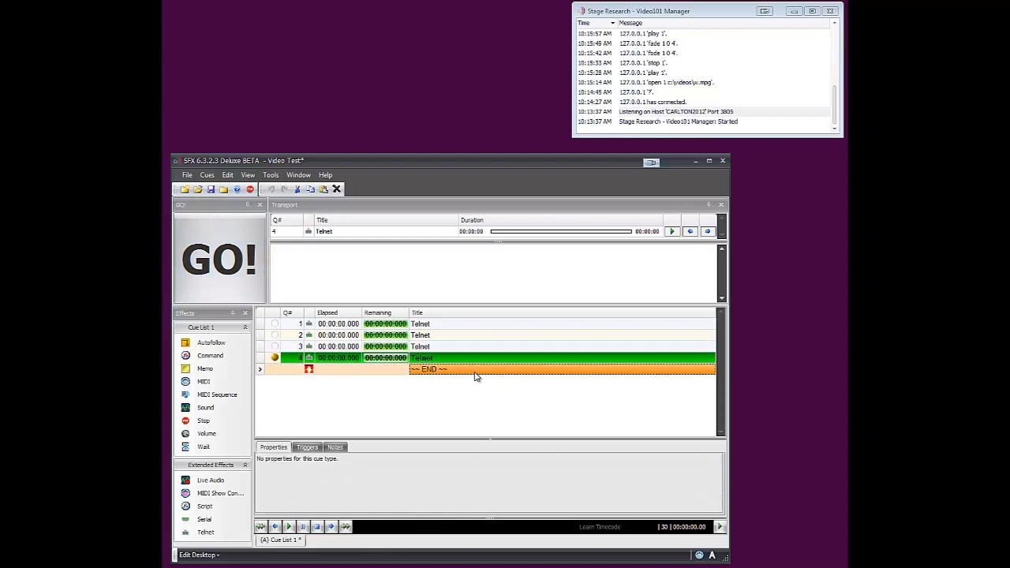